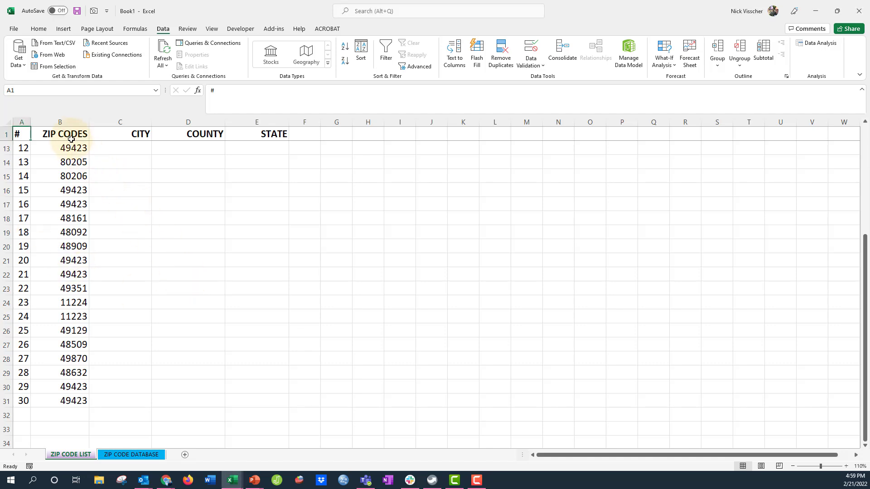
On the zip code list, select the STATE heading and the first zip code, 49018
scroll(up, 3)
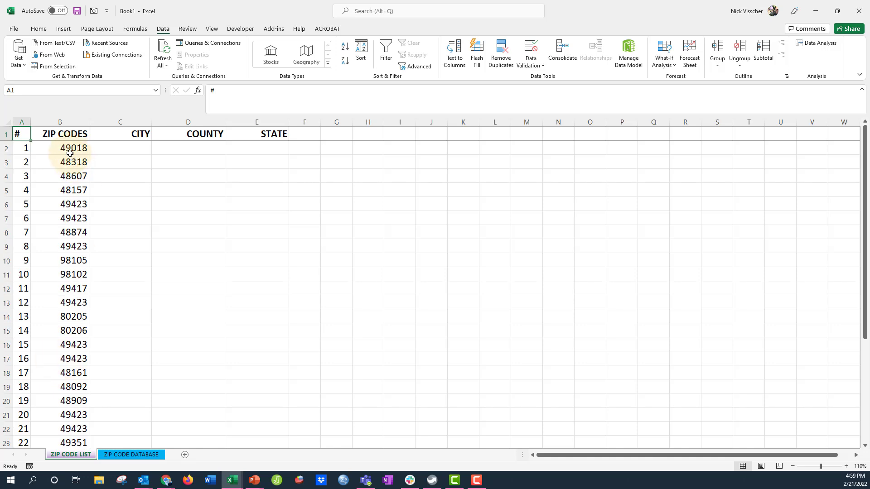
mouse_move(98, 132)
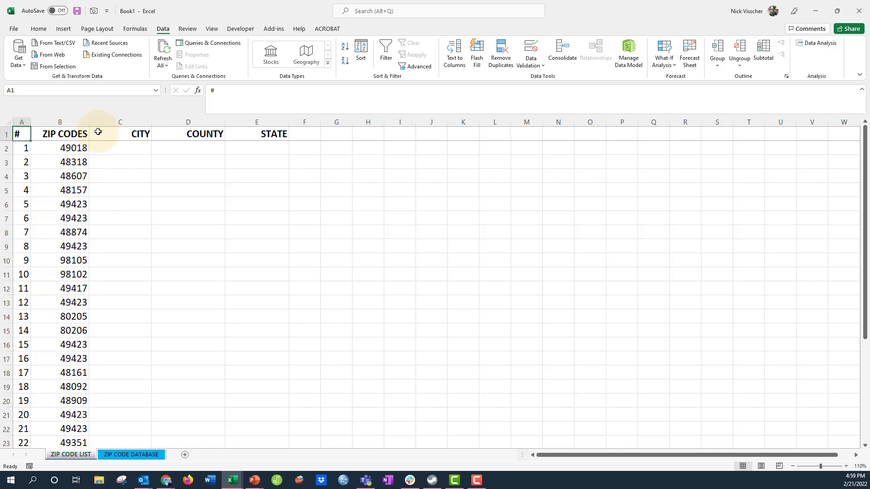
click(120, 133)
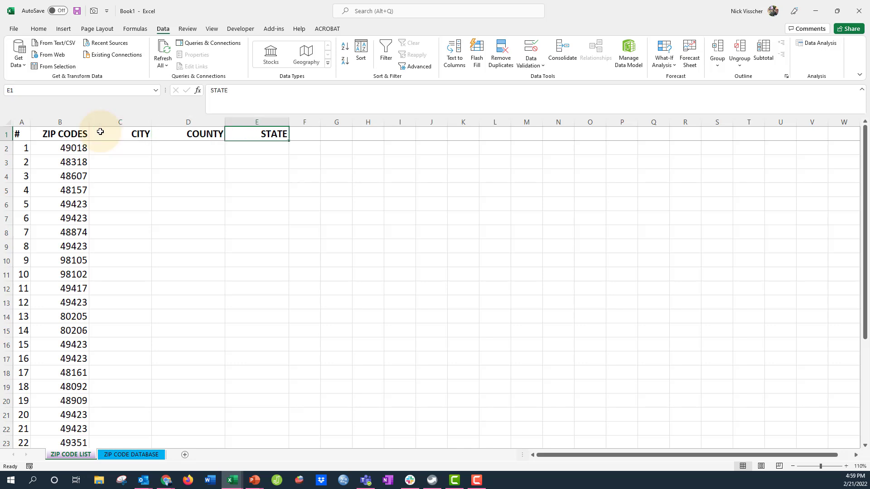
click(73, 148)
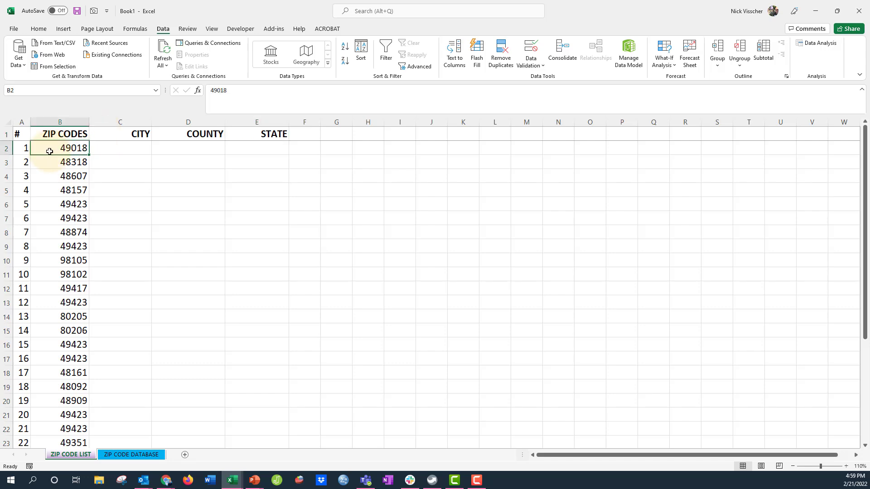
Go to the ZIP CODE DATABASE sheet, glance at Home, and return to Data
click(131, 454)
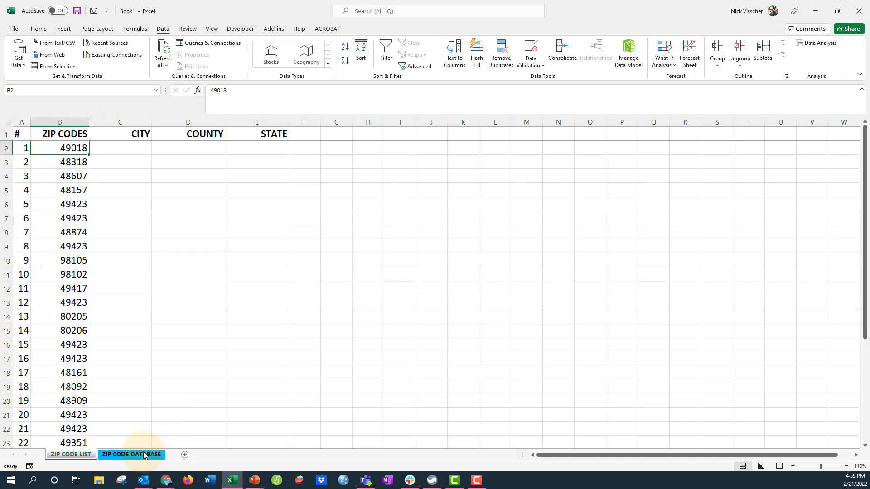
click(131, 454)
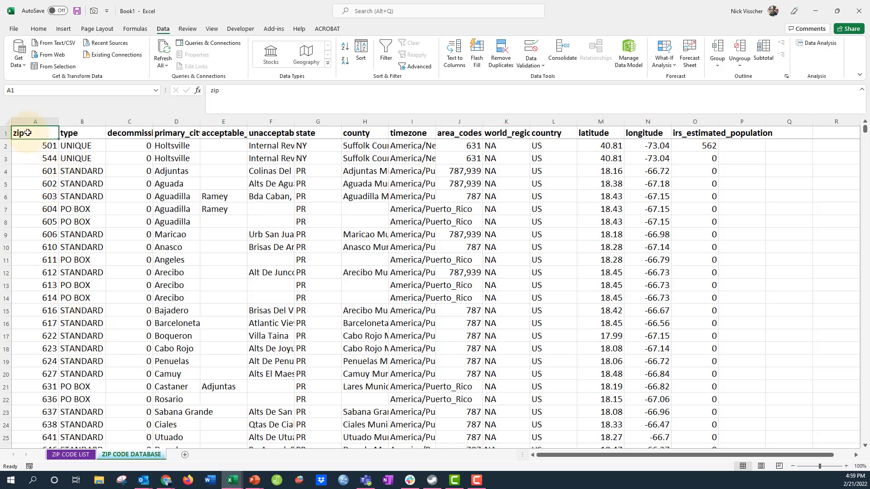
mouse_move(33, 146)
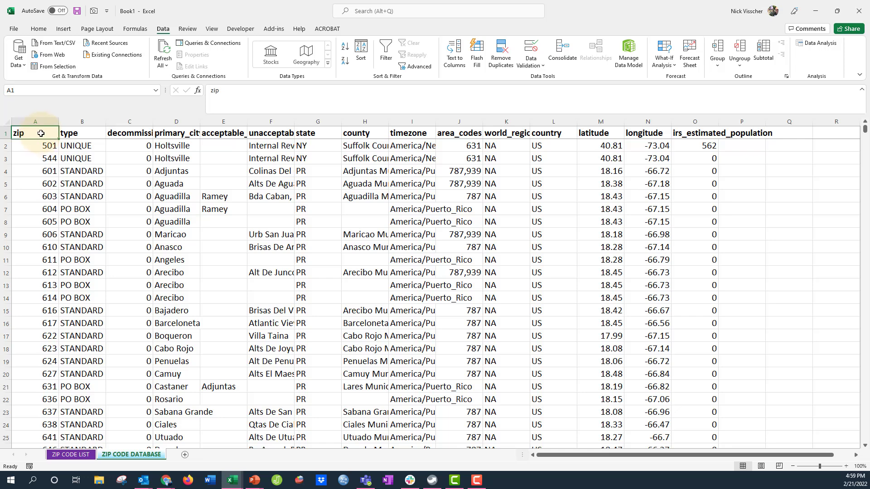
click(38, 28)
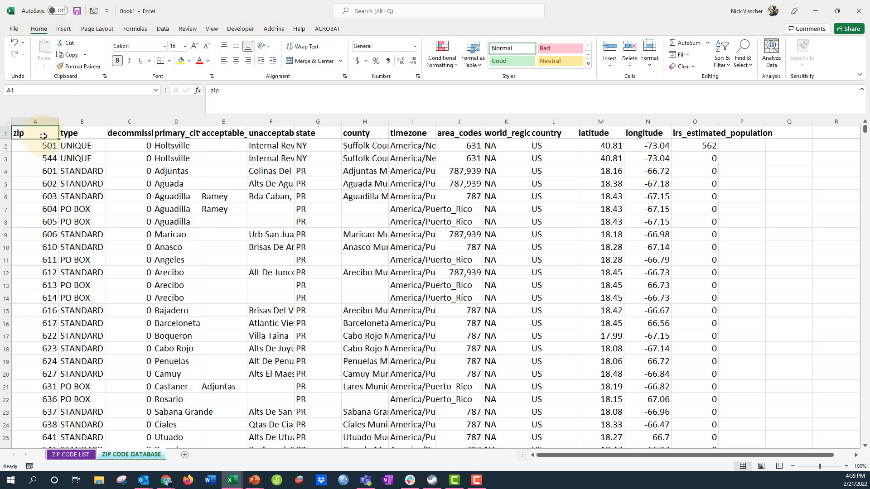
click(163, 28)
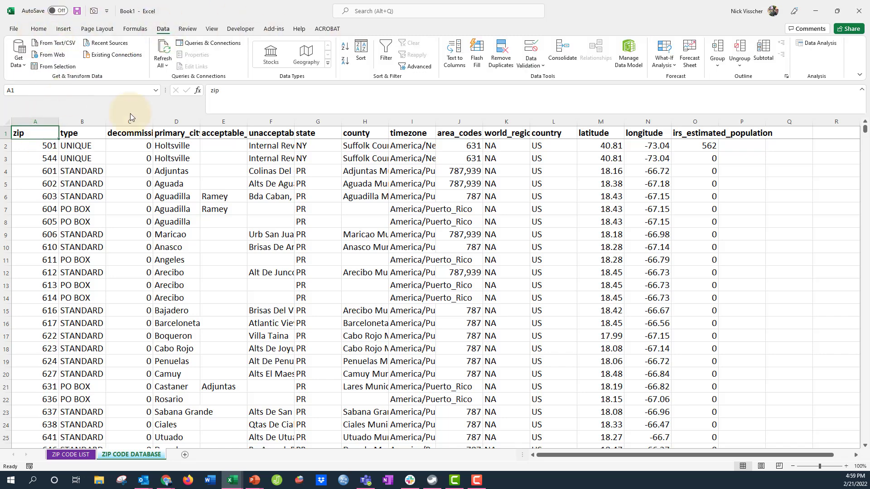
mouse_move(352, 84)
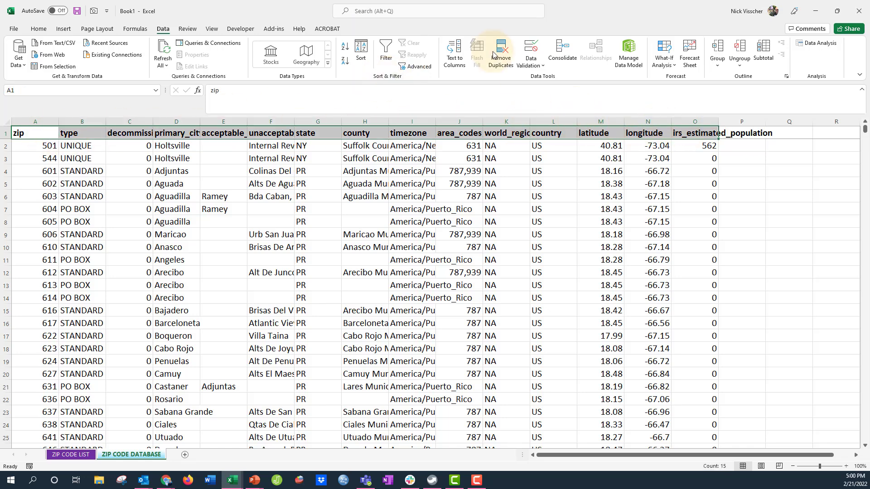
mouse_move(386, 49)
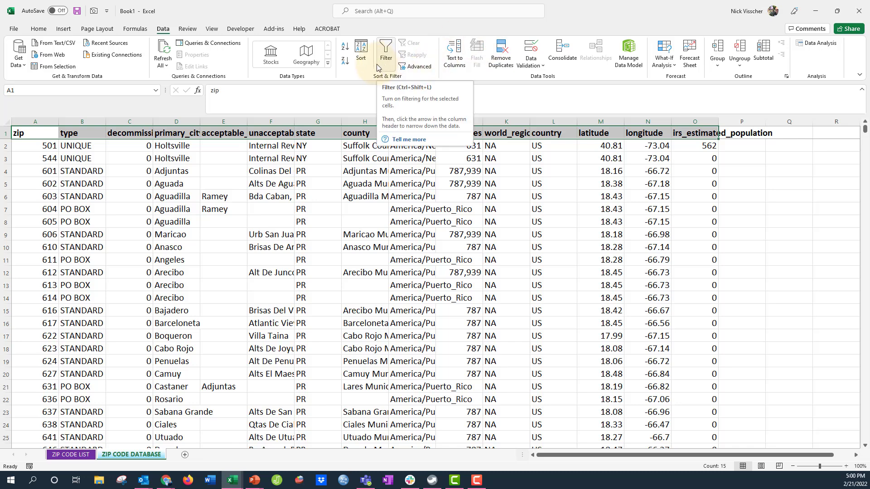
Add filter arrows to the database header row and open the state column's filter list
click(384, 50)
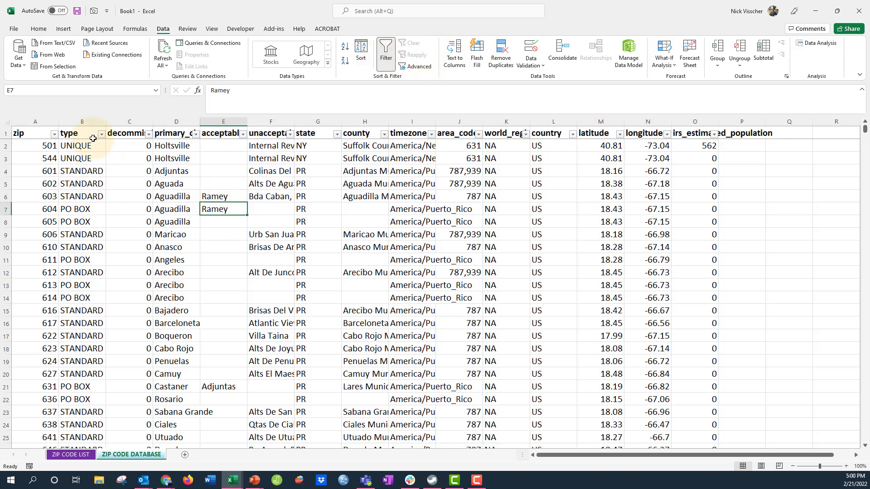
click(102, 133)
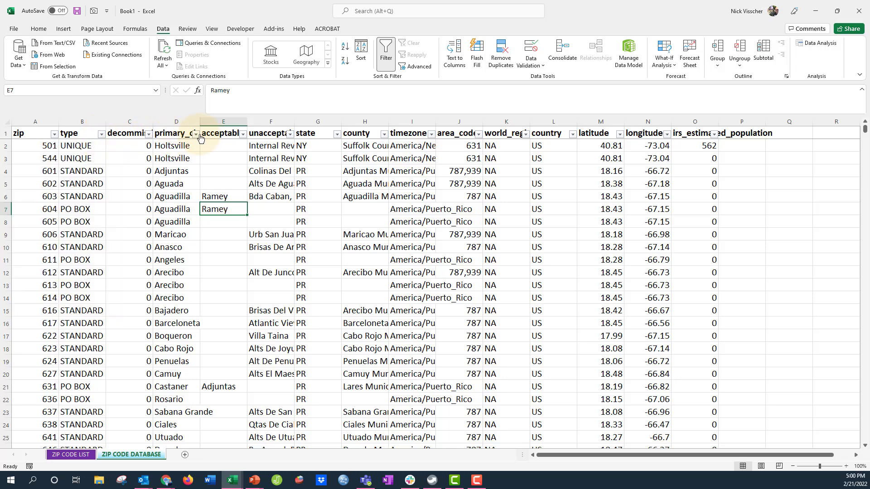
click(195, 133)
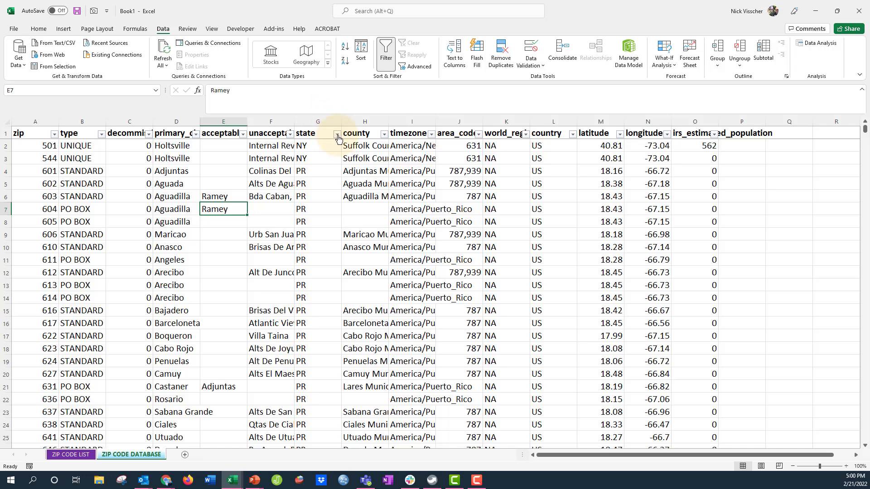
click(337, 137)
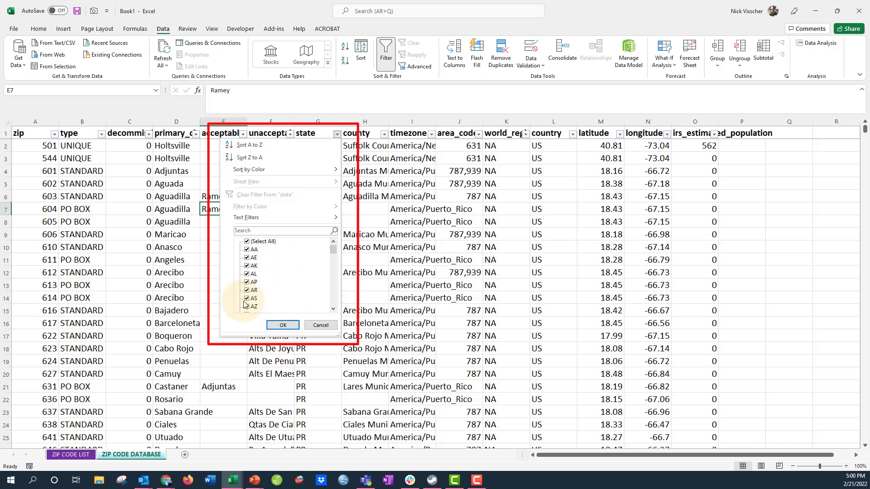
mouse_move(326, 149)
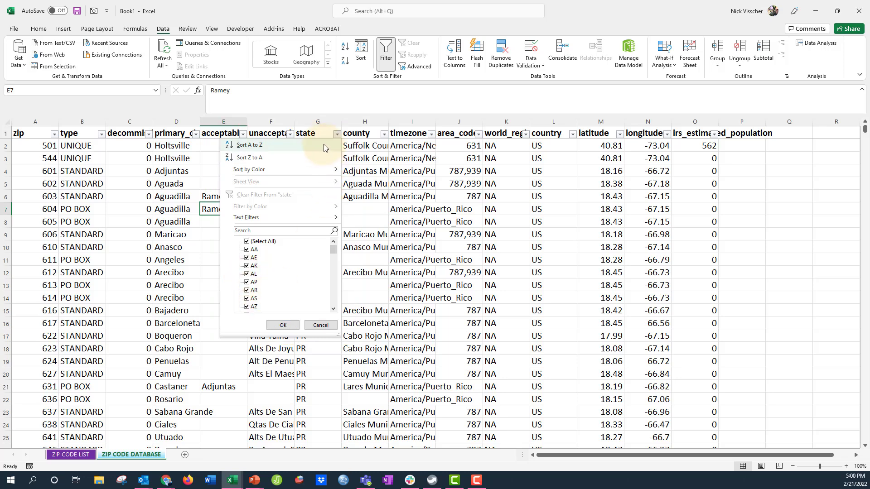
mouse_move(319, 160)
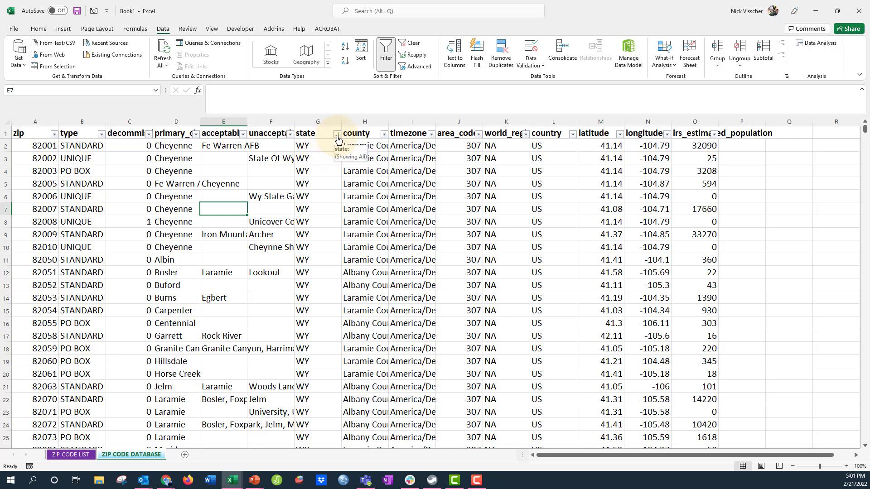
Browse the state filter list and close it with every state code still included
click(337, 134)
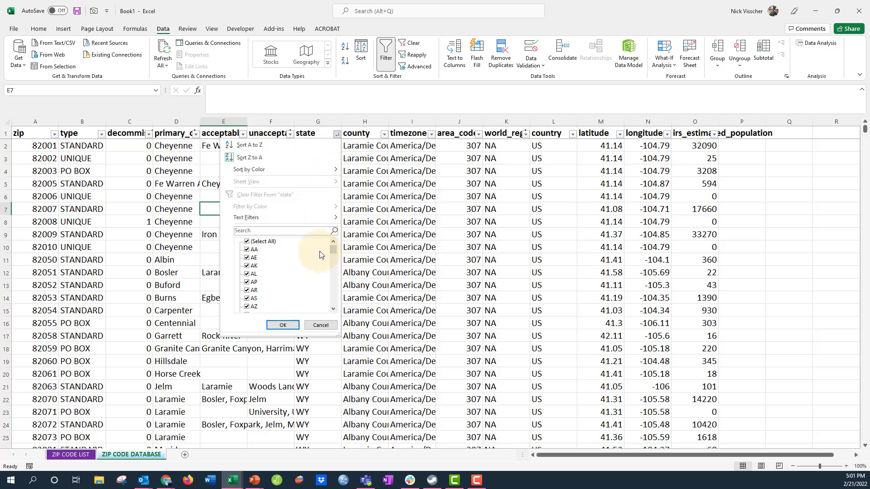
scroll(down, 3)
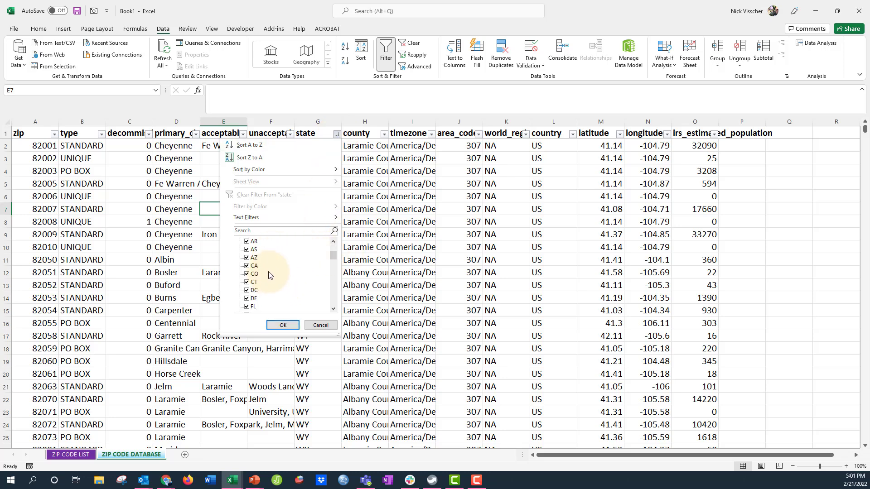
scroll(down, 3)
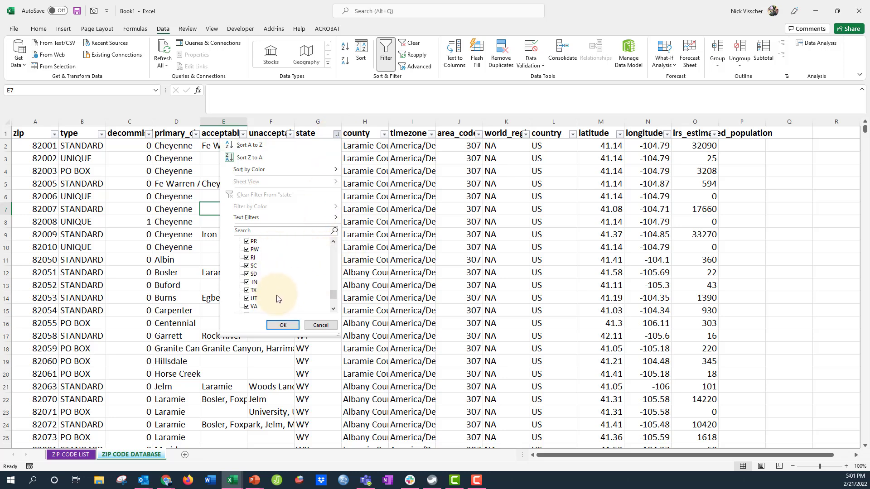
scroll(down, 3)
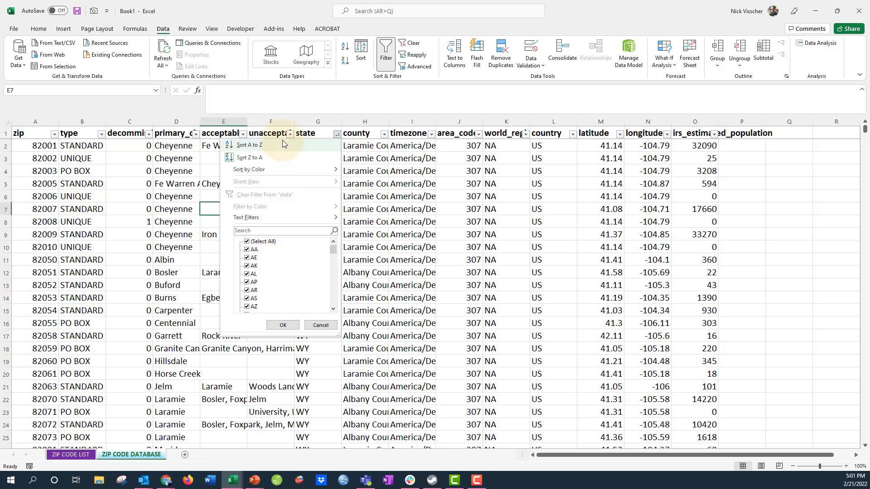
mouse_move(280, 274)
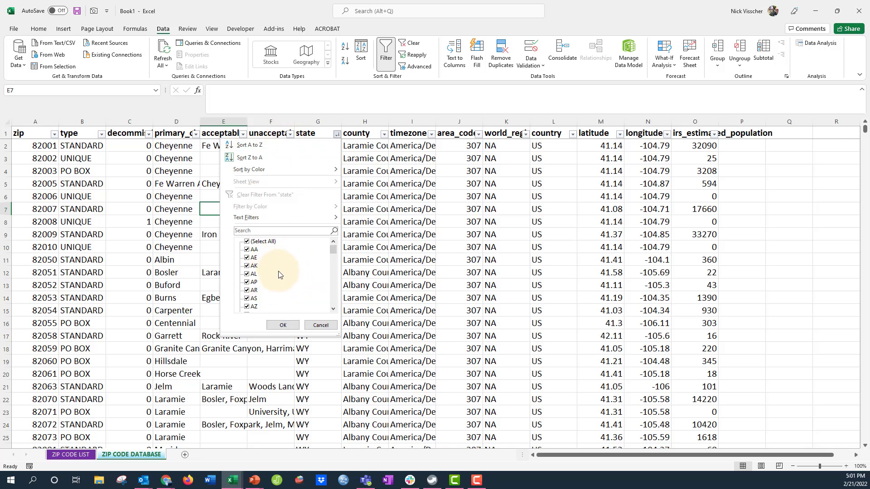
scroll(down, 3)
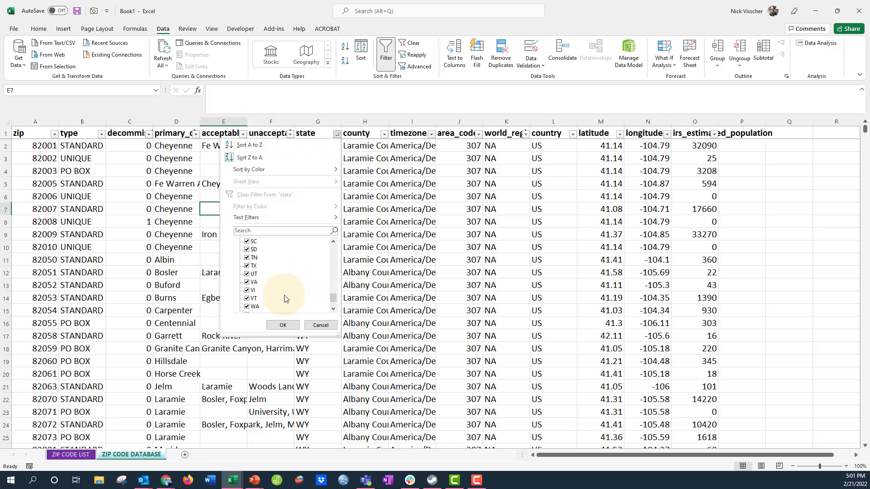
scroll(down, 3)
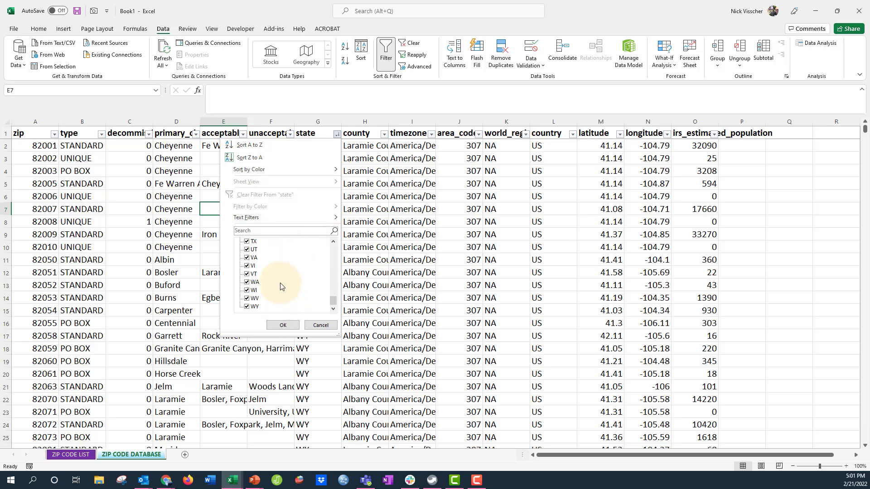
click(282, 325)
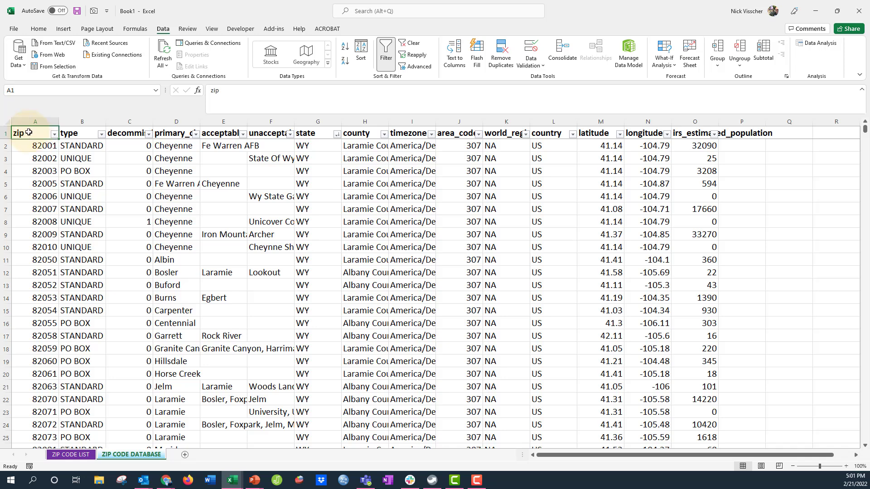
Find zip code 49423 in the database, landing on Holland, Ottawa County, MI
click(38, 28)
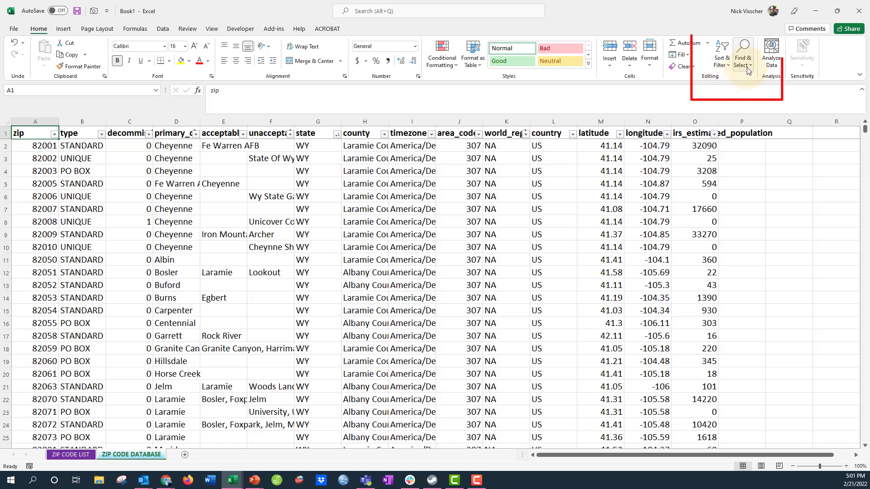
click(743, 53)
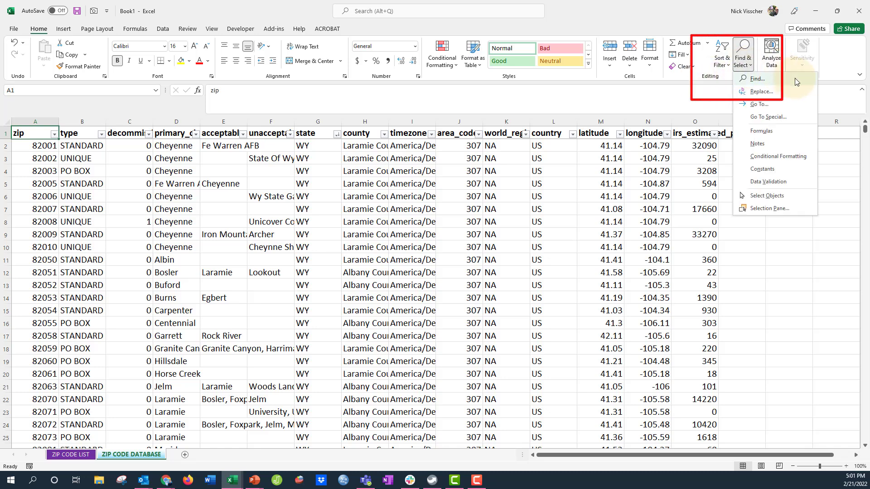
click(756, 79)
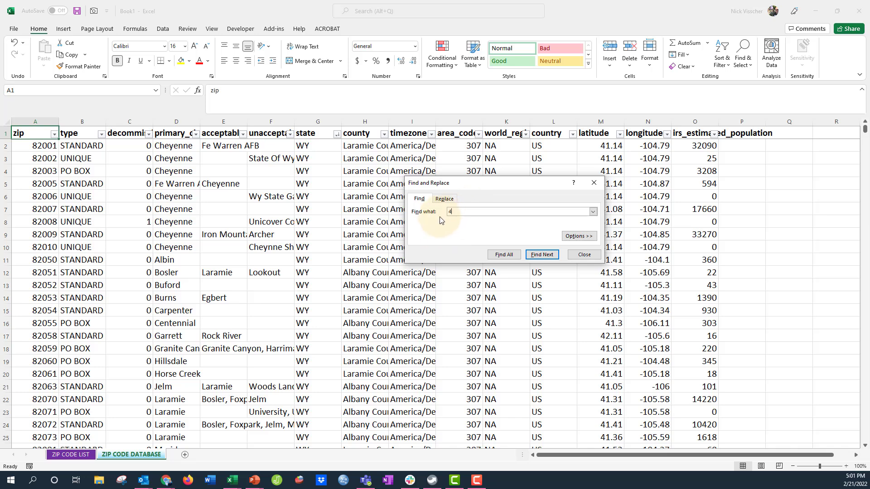
text(9423)
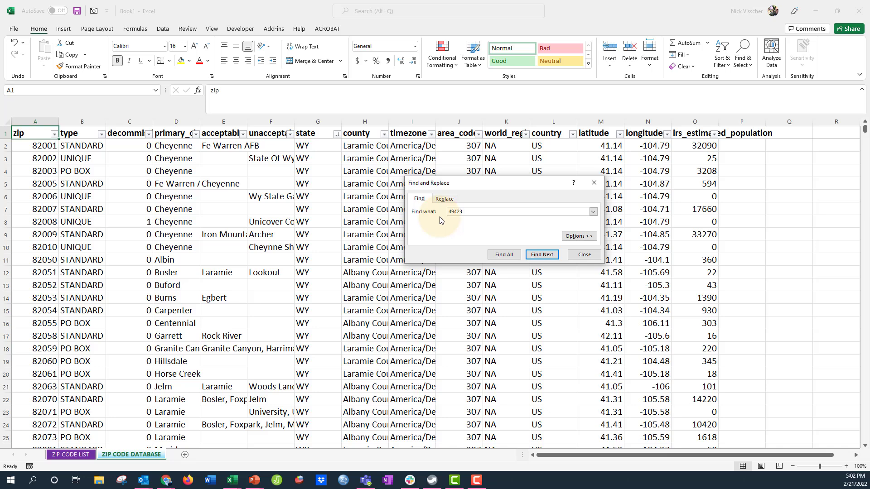
mouse_move(465, 230)
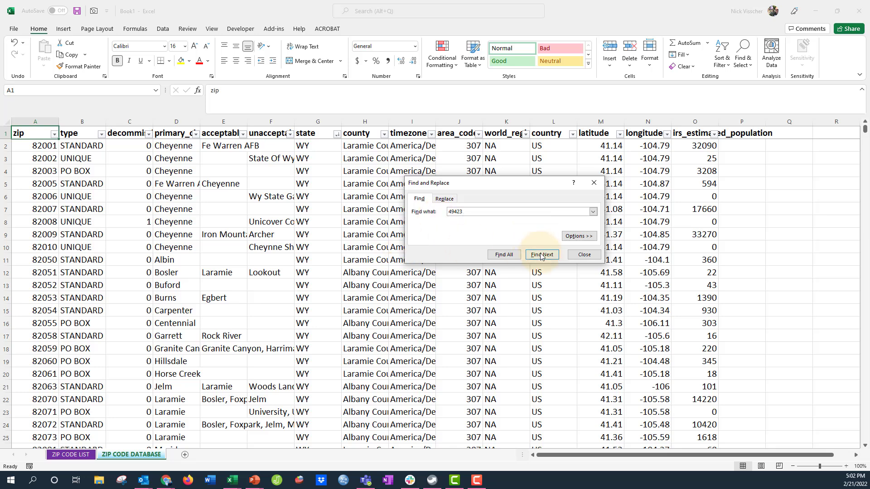
click(541, 255)
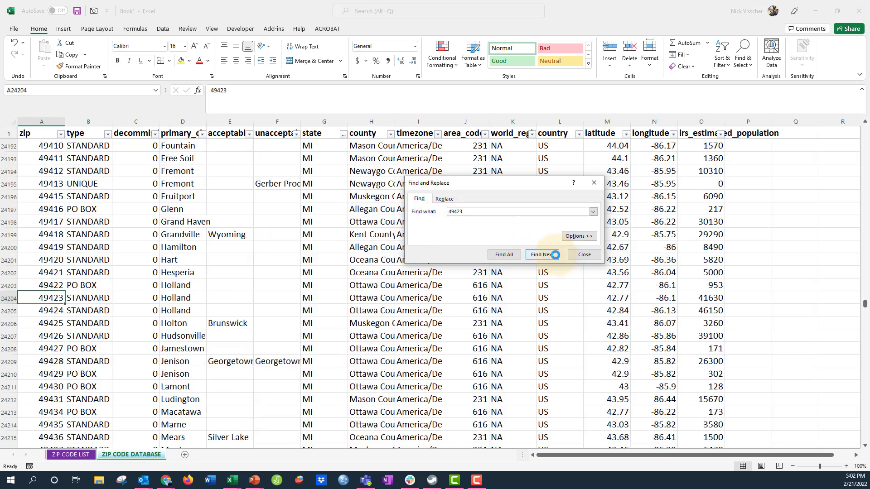
click(541, 254)
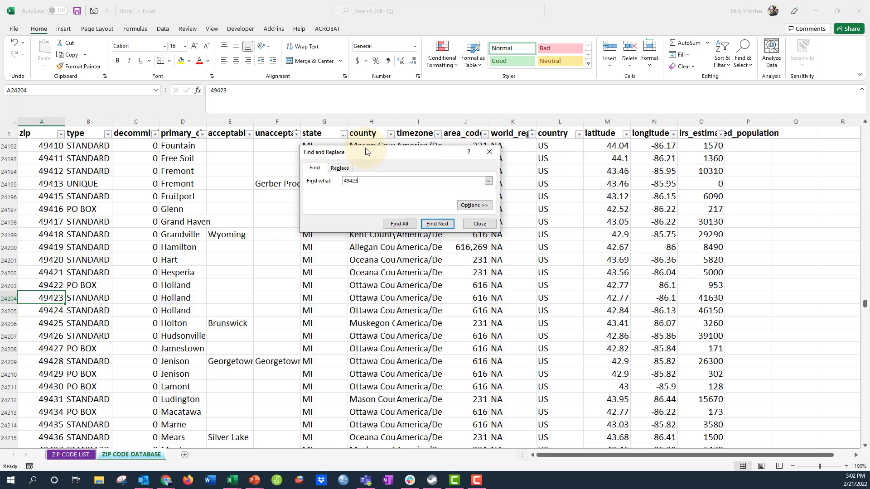
click(437, 224)
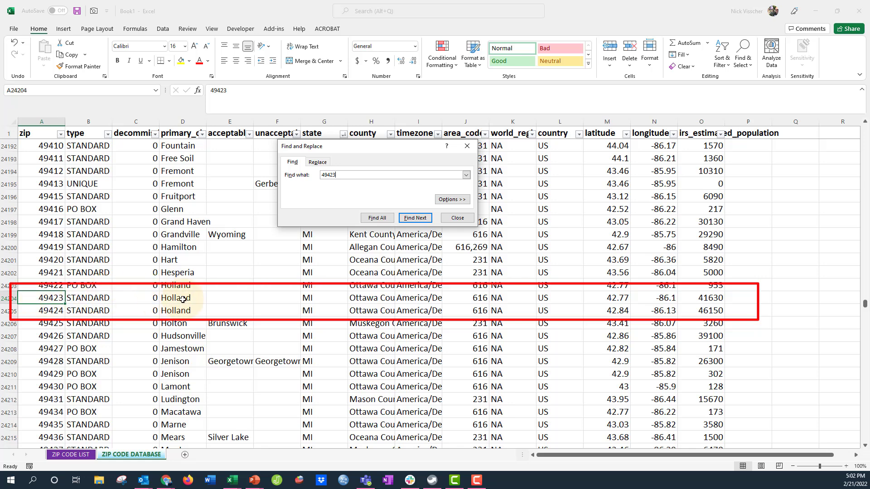
mouse_move(378, 297)
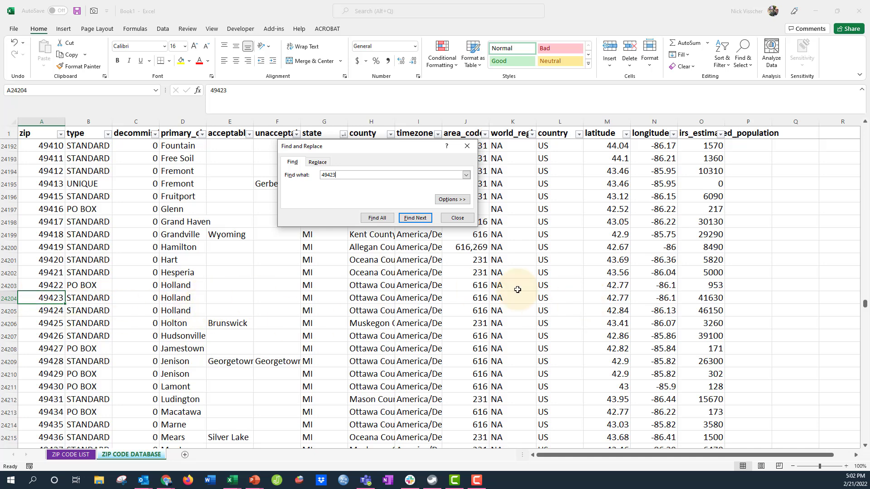
mouse_move(685, 296)
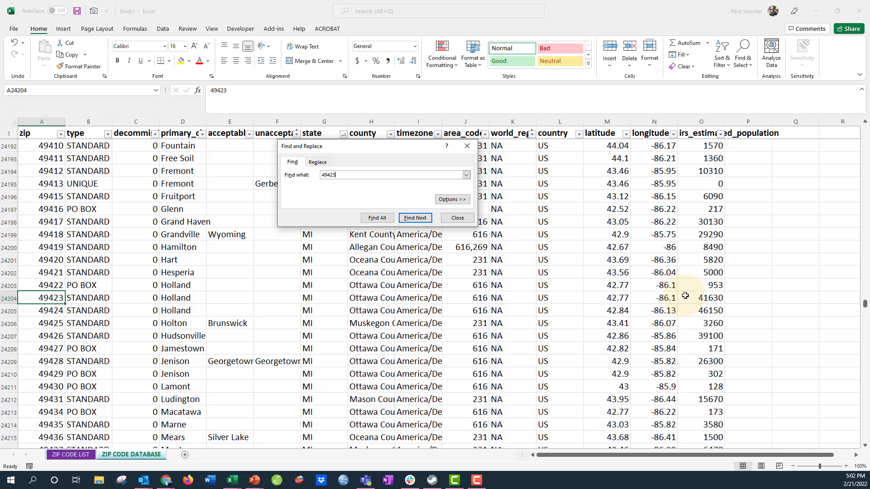
Close the Find dialog and dismiss the state filter list without changes
click(456, 218)
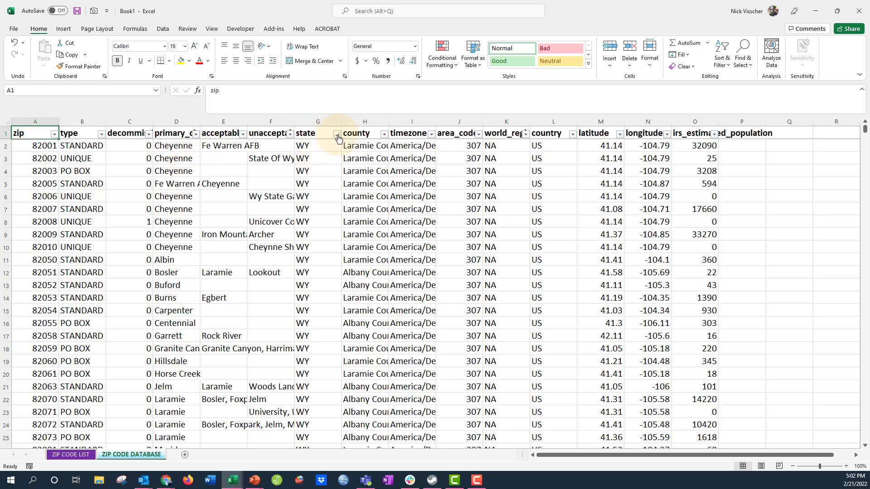
click(337, 133)
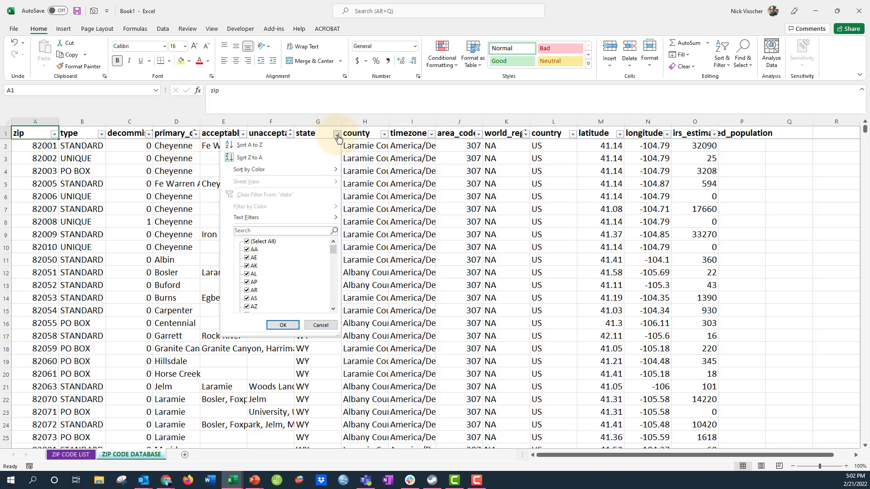
click(282, 325)
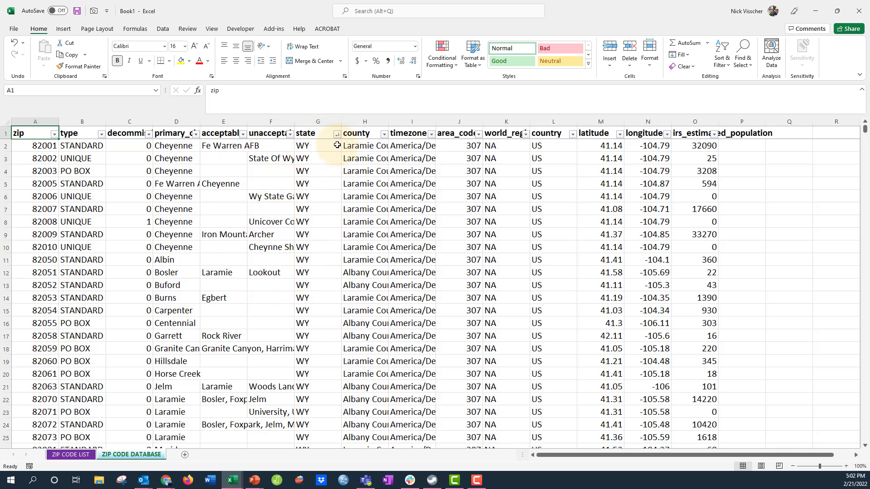
click(70, 455)
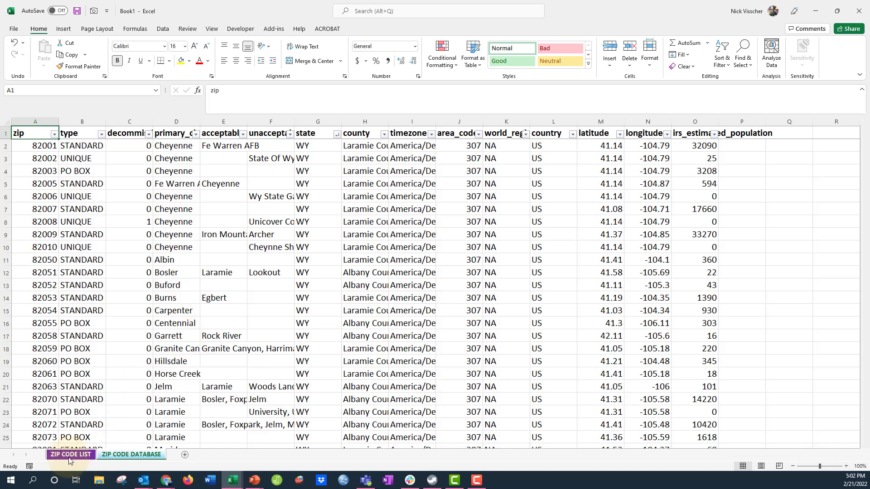
On the ZIP CODE LIST sheet, start a formula with = in CITY cell C2
click(69, 454)
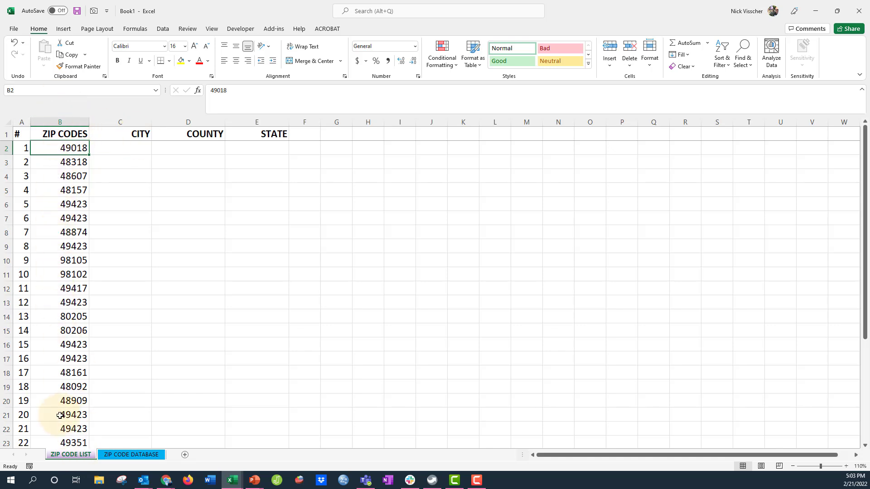
click(120, 148)
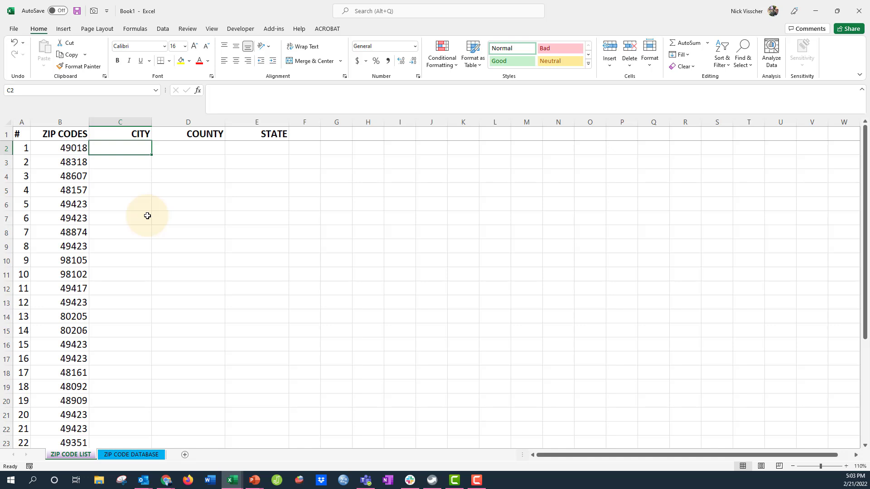
mouse_move(148, 165)
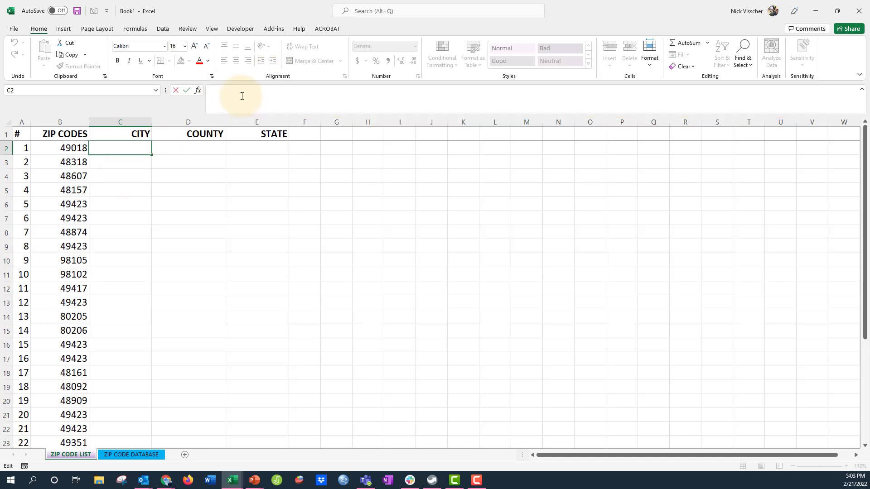
text(=)
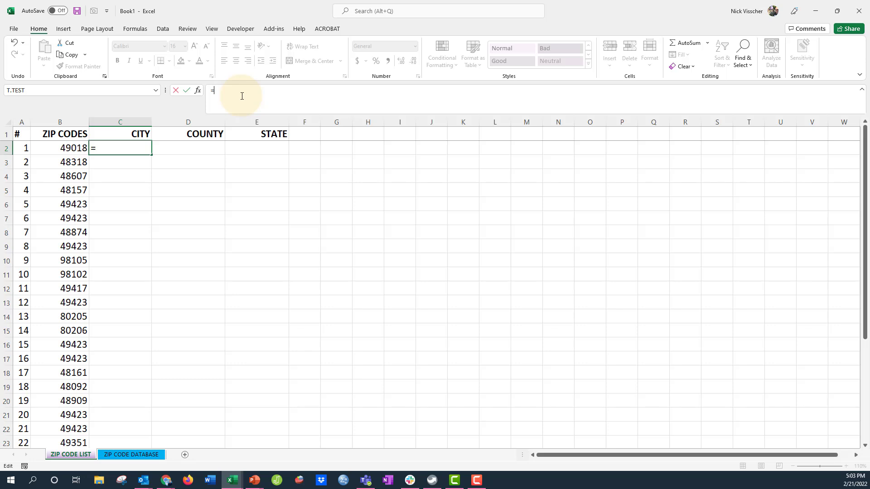
Type x after the = in C2 to bring up the XLOOKUP suggestion
text(x)
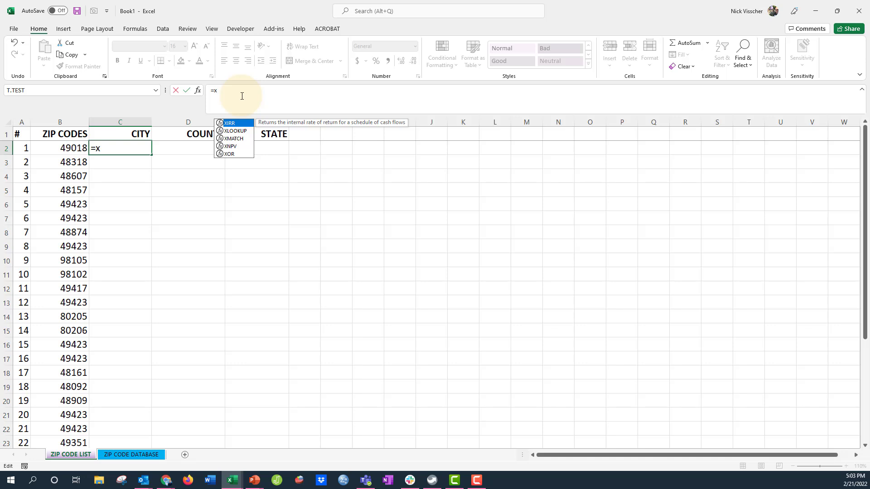
mouse_move(201, 117)
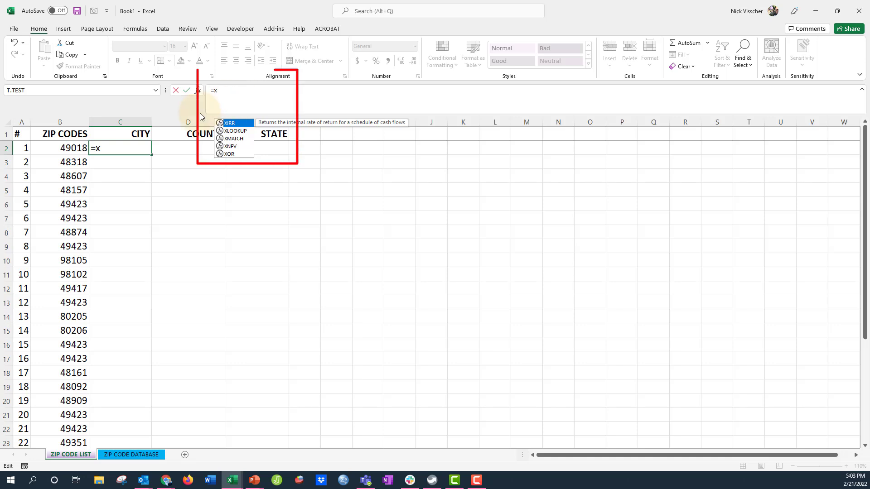
mouse_move(204, 109)
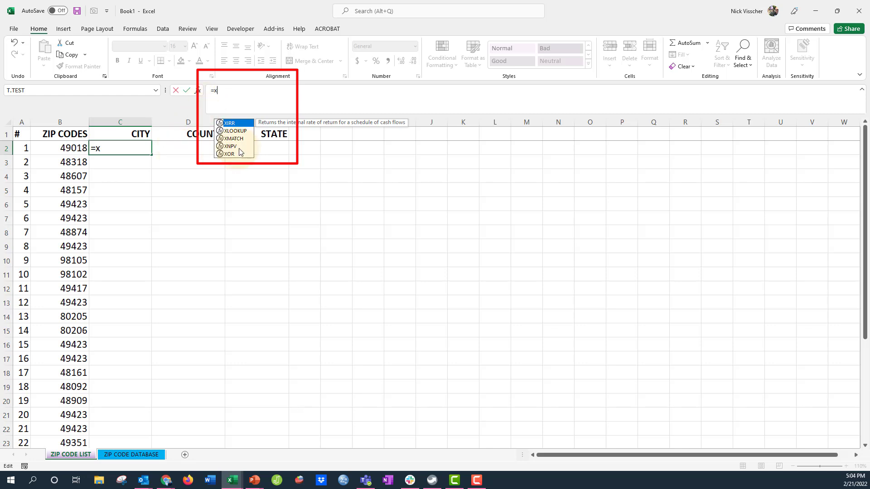
mouse_move(234, 130)
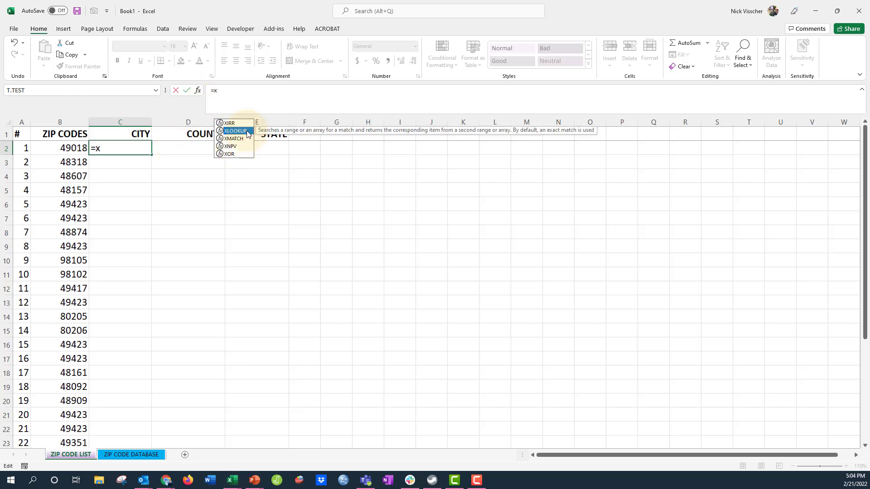
mouse_move(254, 136)
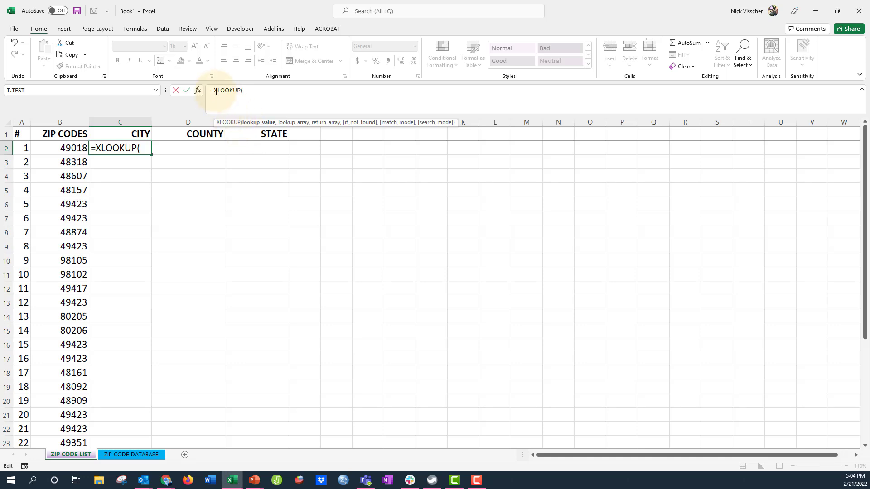
mouse_move(248, 92)
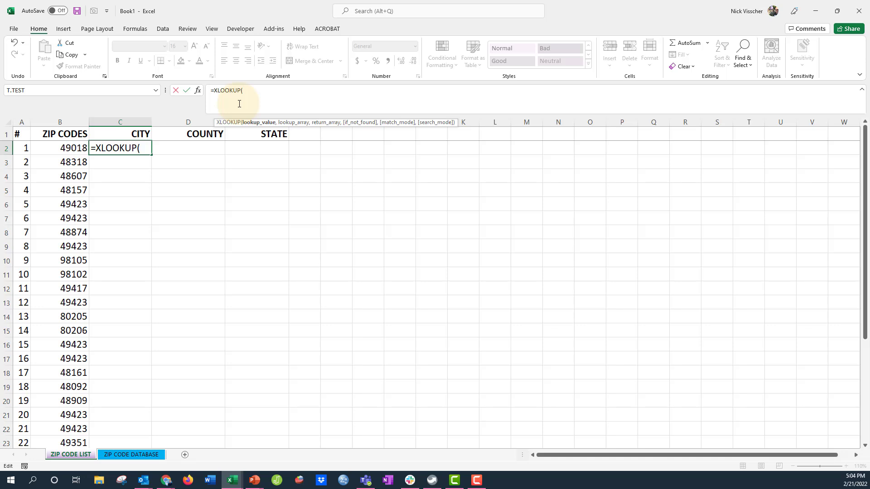
mouse_move(232, 130)
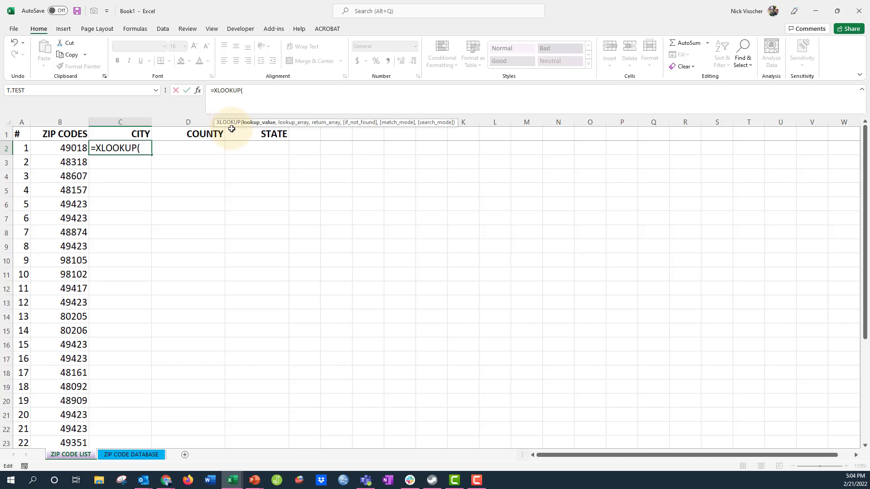
mouse_move(255, 130)
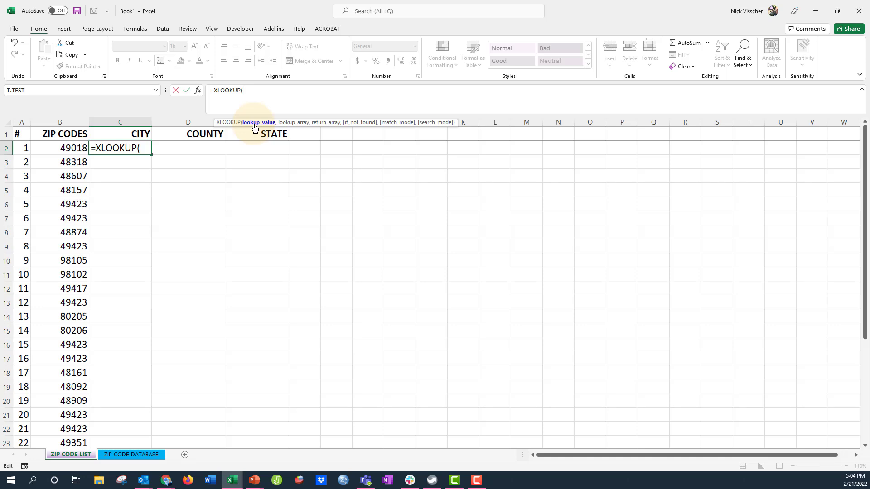
mouse_move(42, 153)
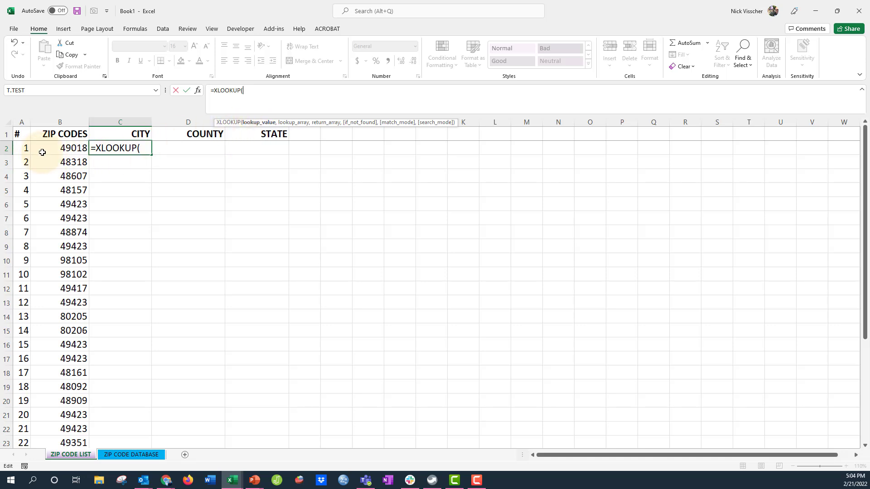
Insert zip code cell B2 as the lookup value, giving =XLOOKUP(B2,
click(59, 148)
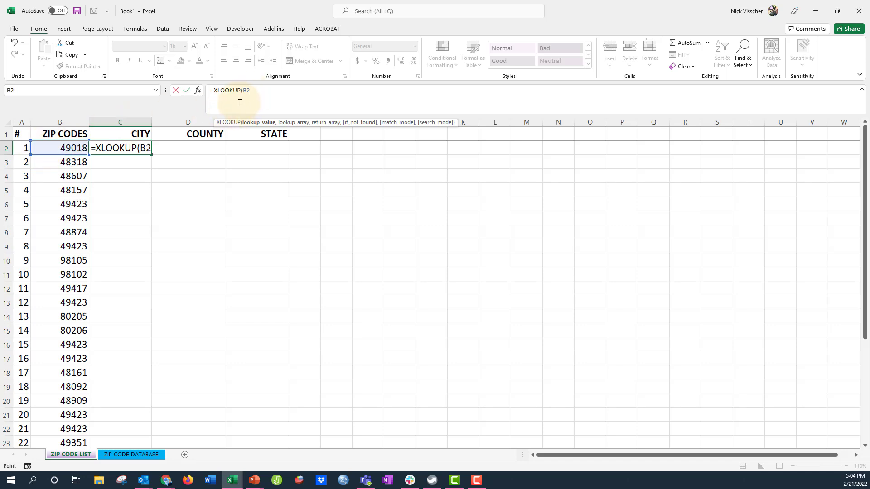
text(,)
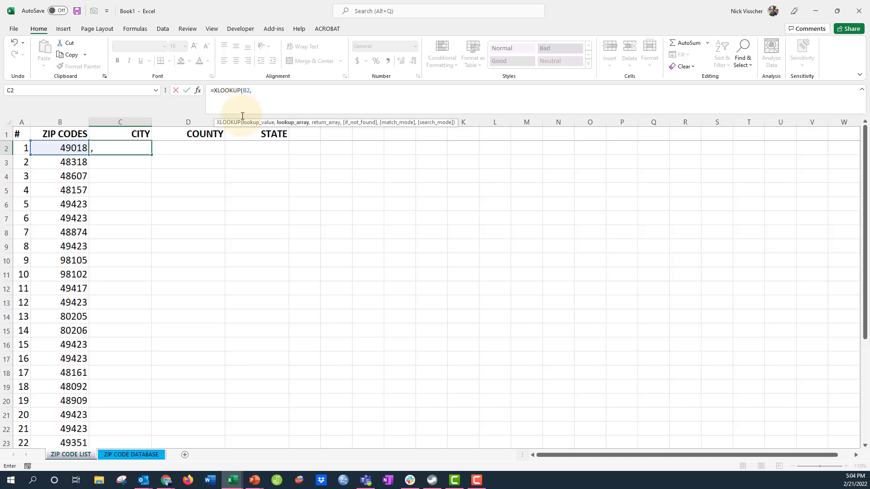
mouse_move(304, 131)
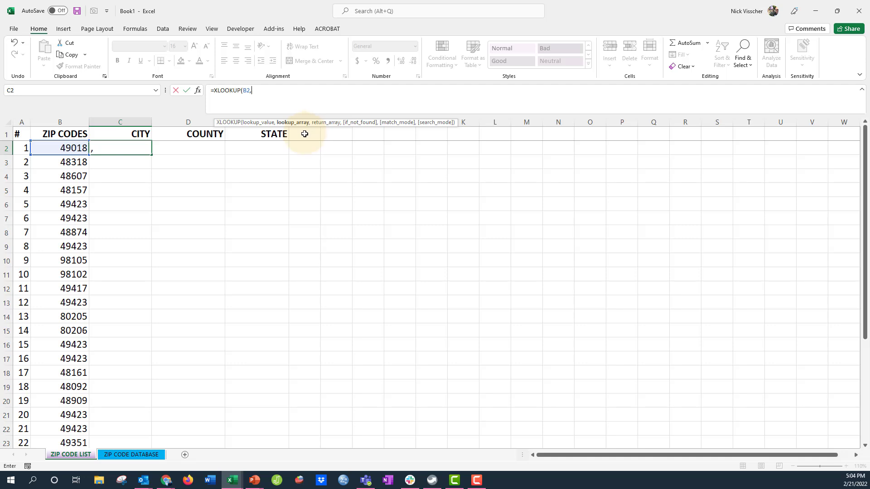
mouse_move(268, 157)
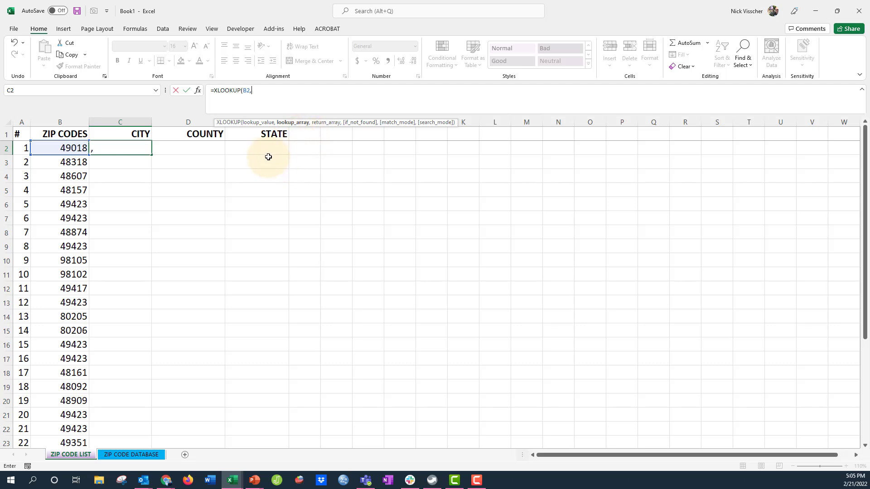
mouse_move(47, 148)
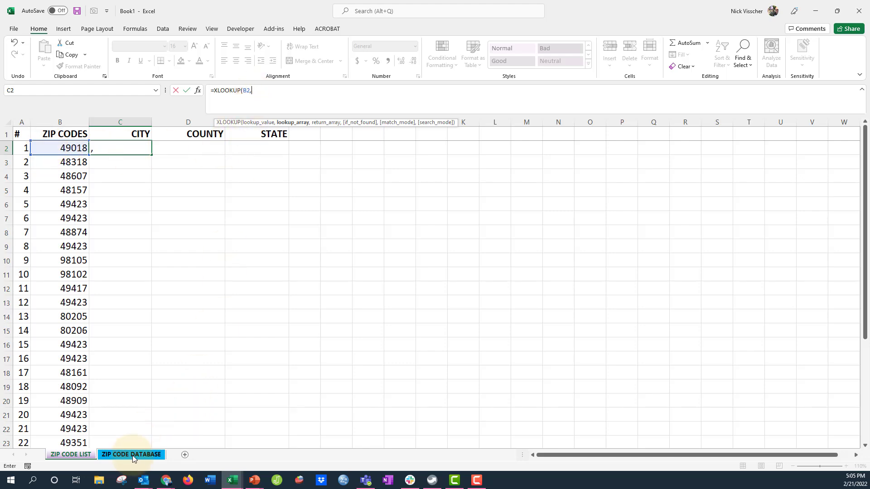
Look up in database column A, return column D, with a "NOT FOUND" fallback
click(131, 454)
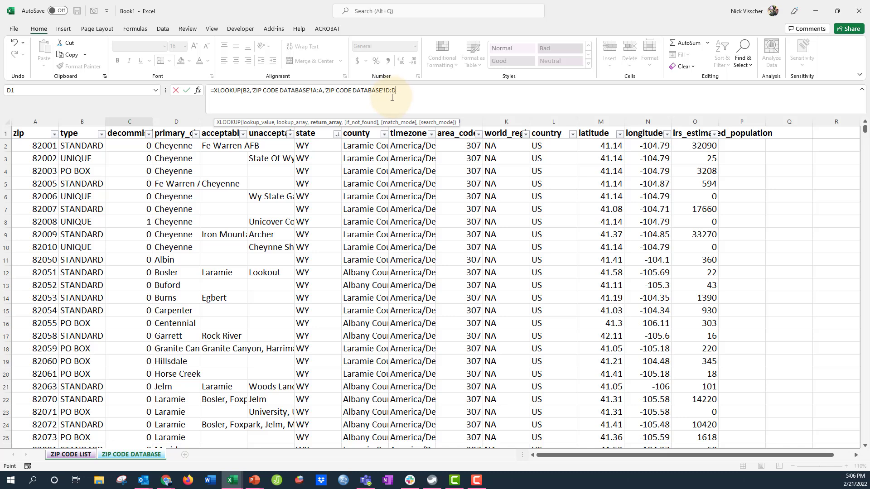
text(,)
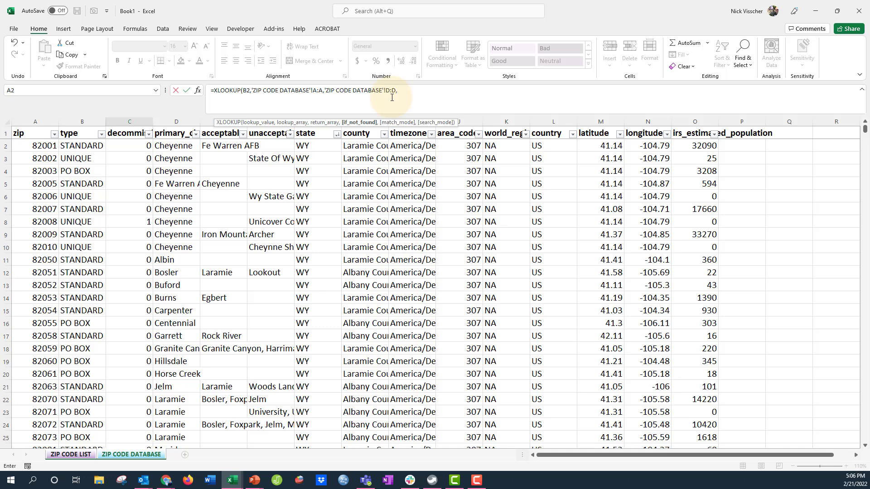
text("NOT FOUND)
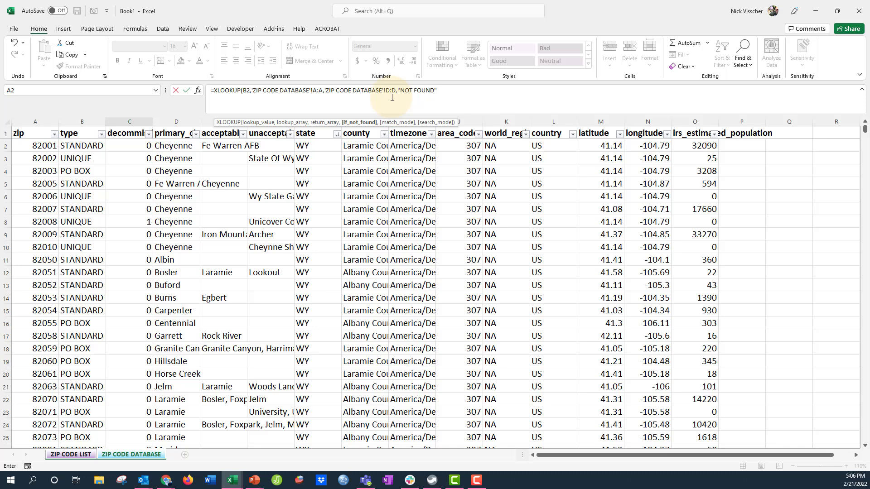
mouse_move(383, 128)
text())
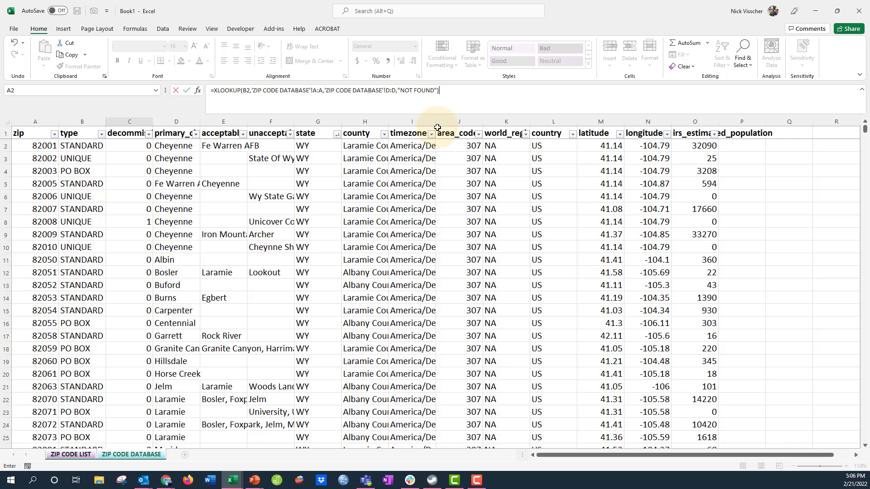
Enter the city formula so C2 shows Battle Creek for zip 49018
click(69, 454)
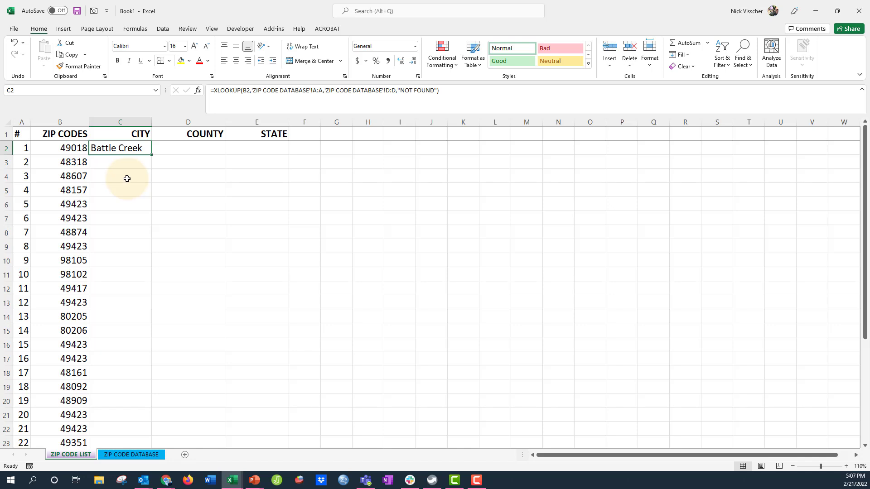
Enter =XLOOKUP(B2, database column A, column H, "NOT FOUND") in D2, returning Calhoun County
click(188, 147)
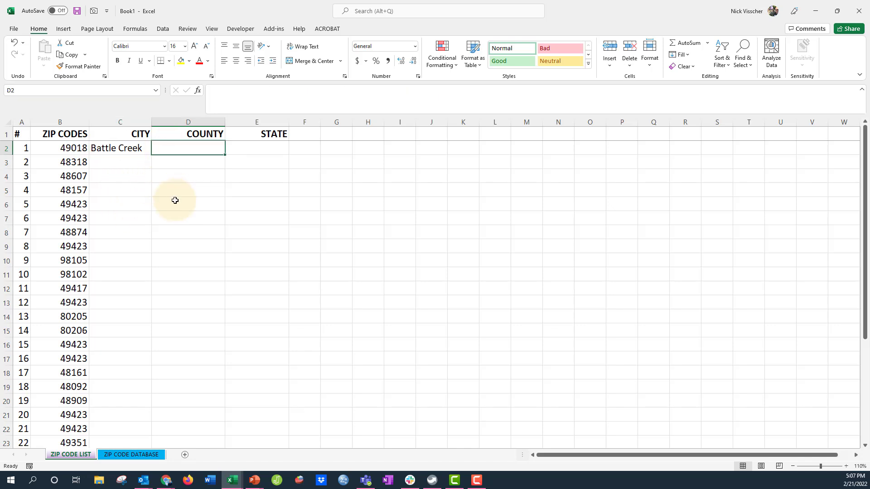
mouse_move(174, 136)
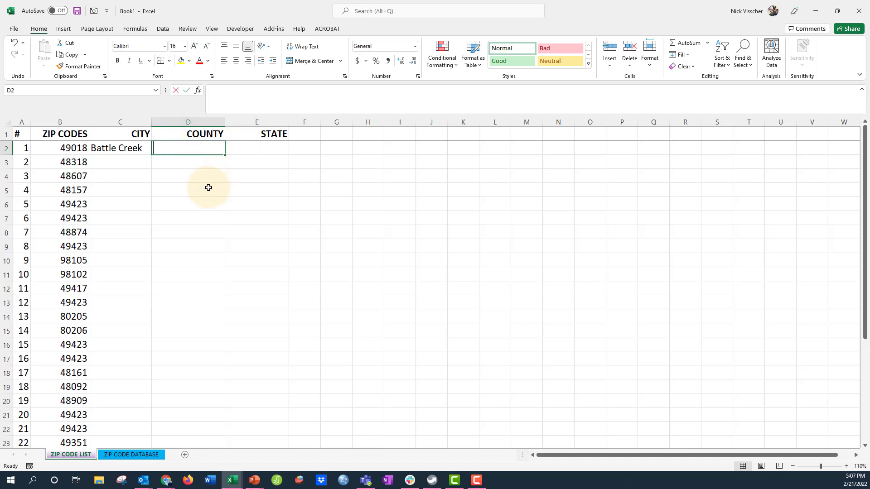
text(=xLOOK)
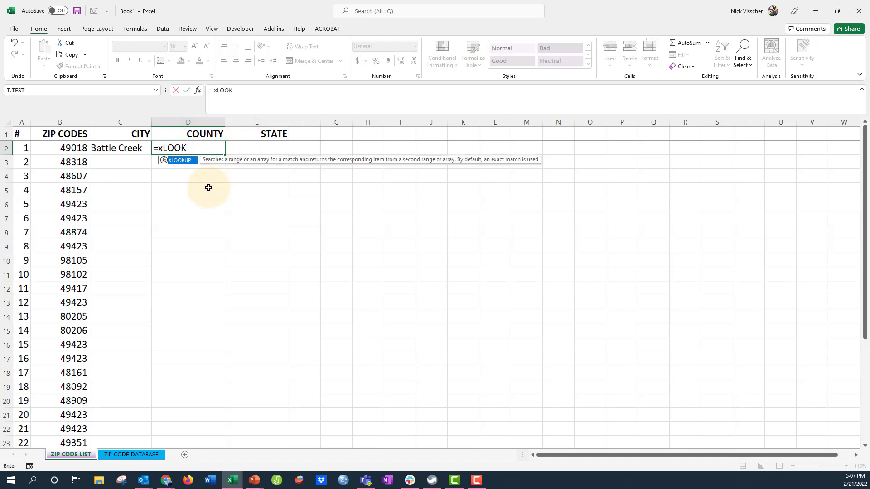
text(UP()
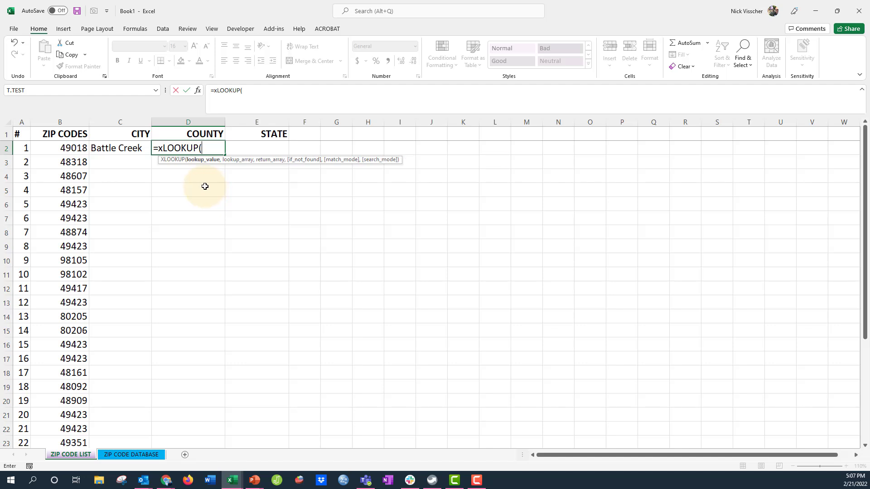
click(60, 147)
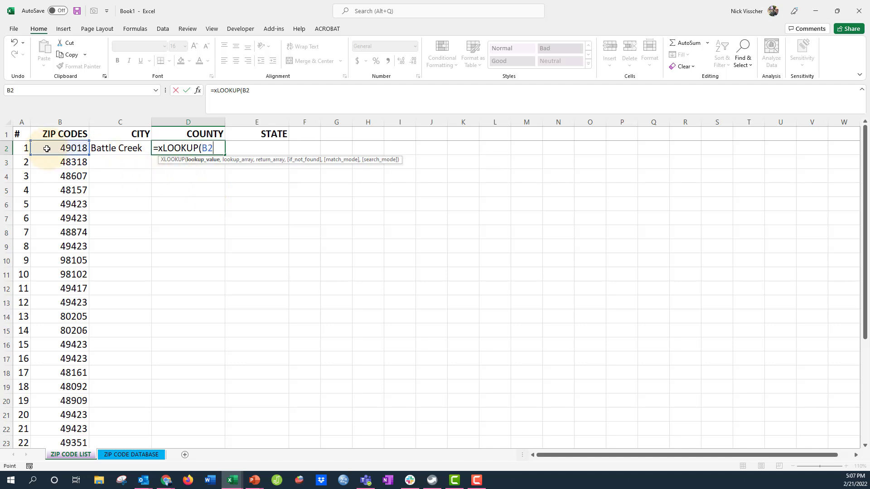
text(,)
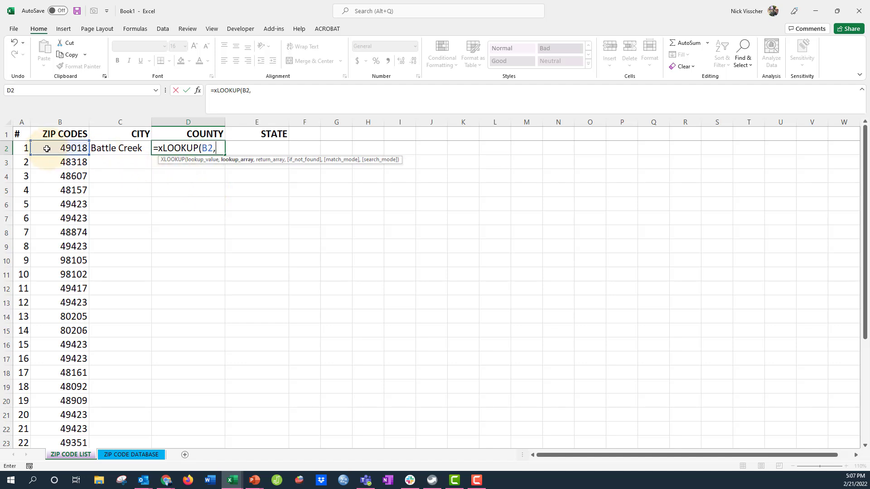
click(131, 455)
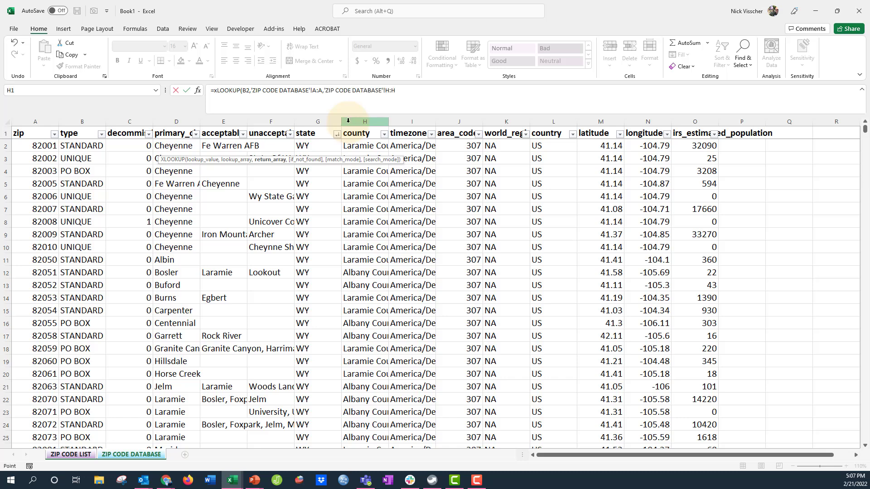
text(,)
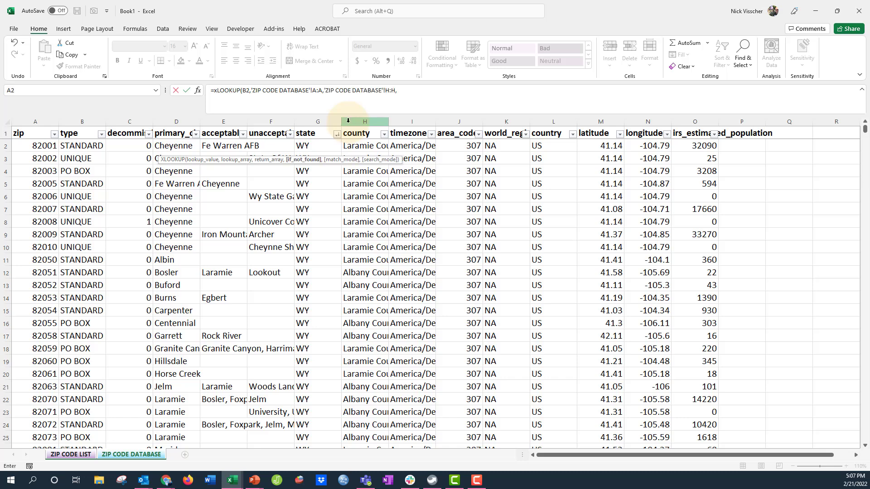
text(")
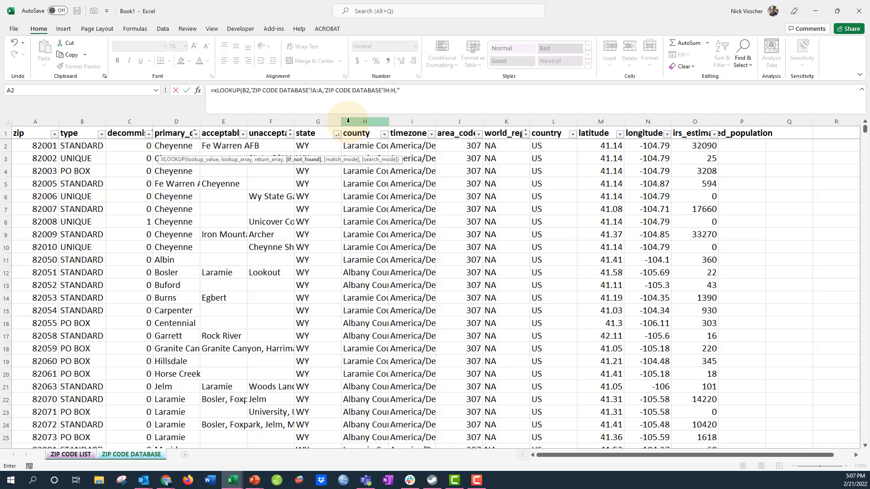
text("NOT FOUND")
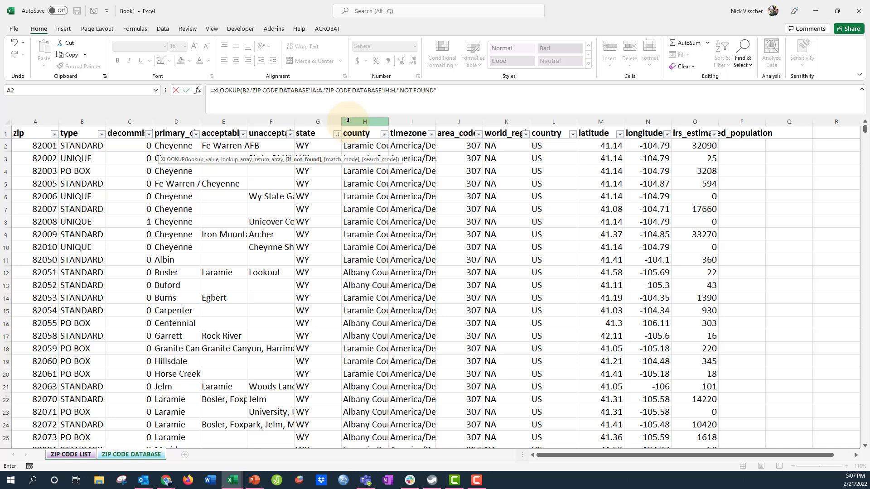
click(70, 454)
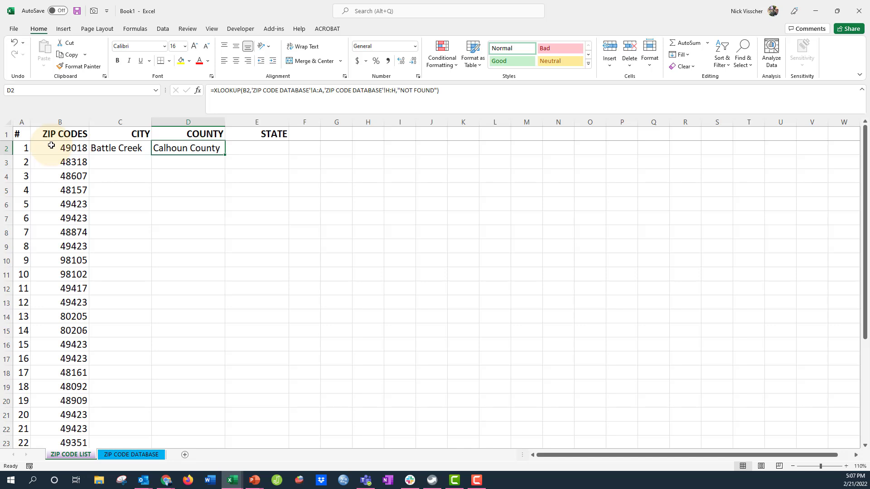
Enter an XLOOKUP in E2 on database columns A and G with "NOT FOUND", showing MI
click(119, 148)
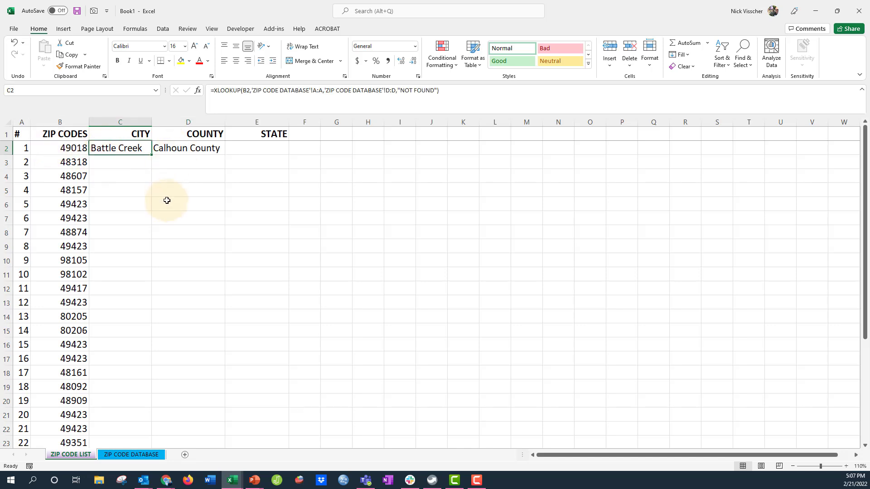
click(256, 148)
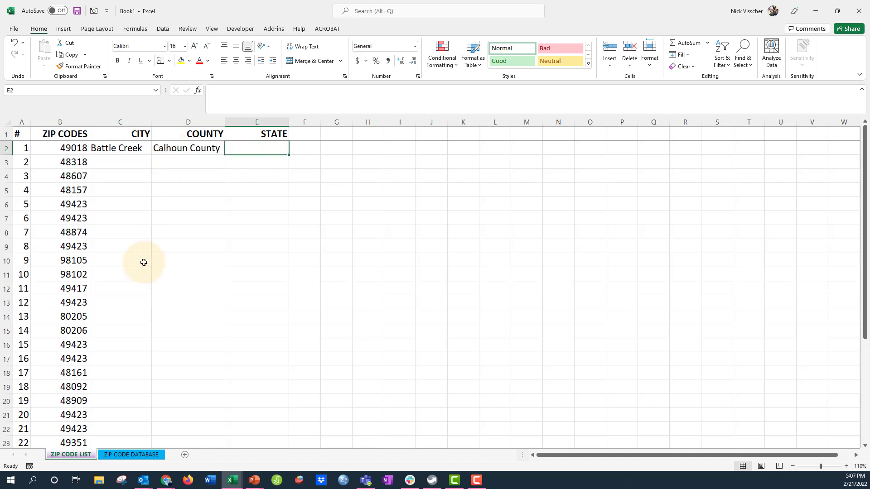
text(=XLOO)
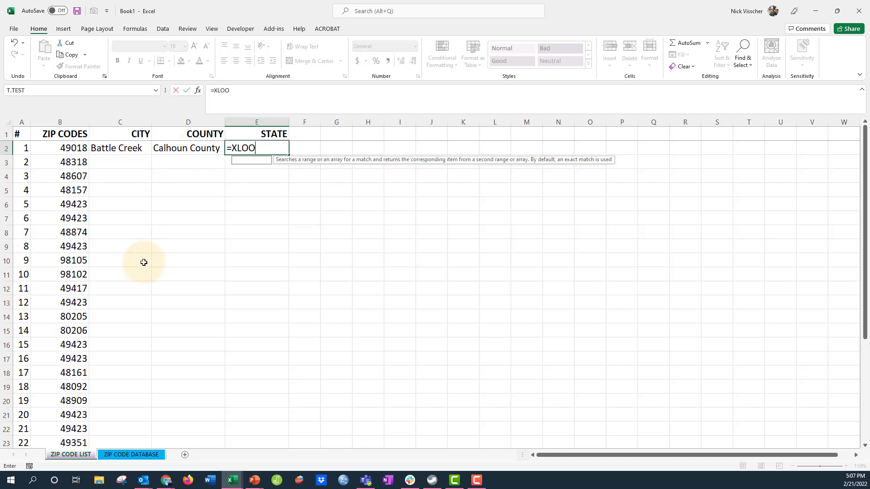
text(KUP()
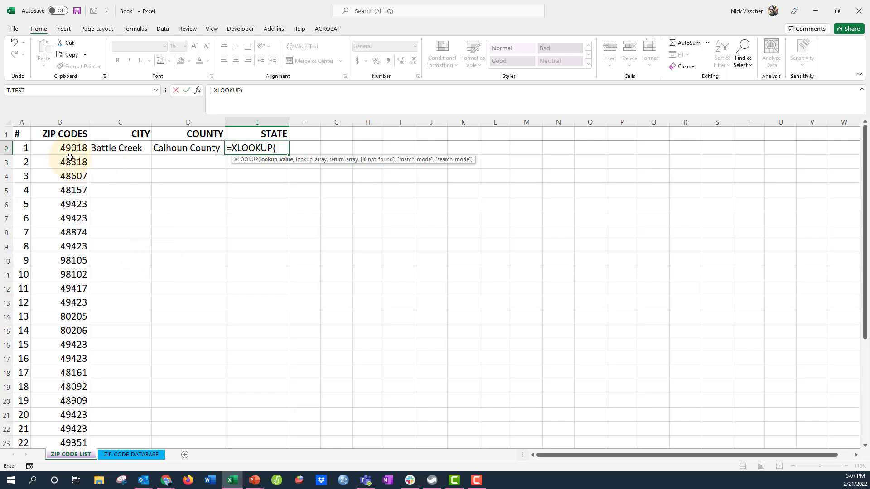
click(60, 147)
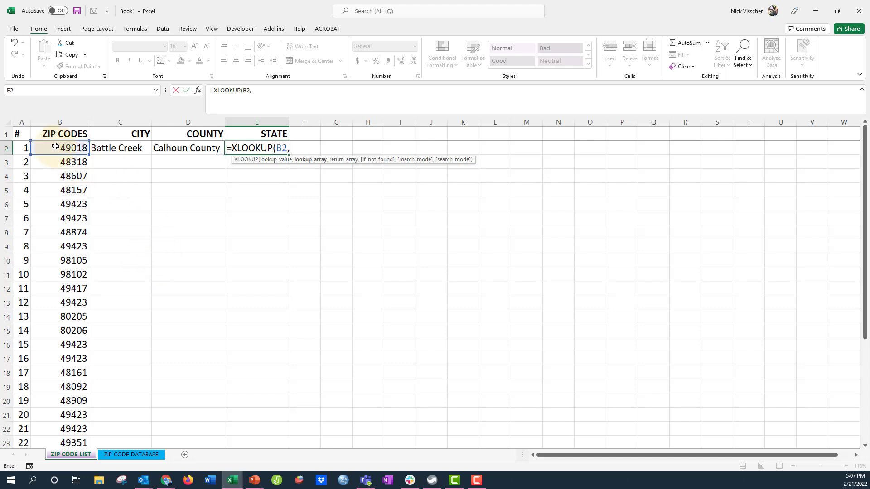
click(130, 454)
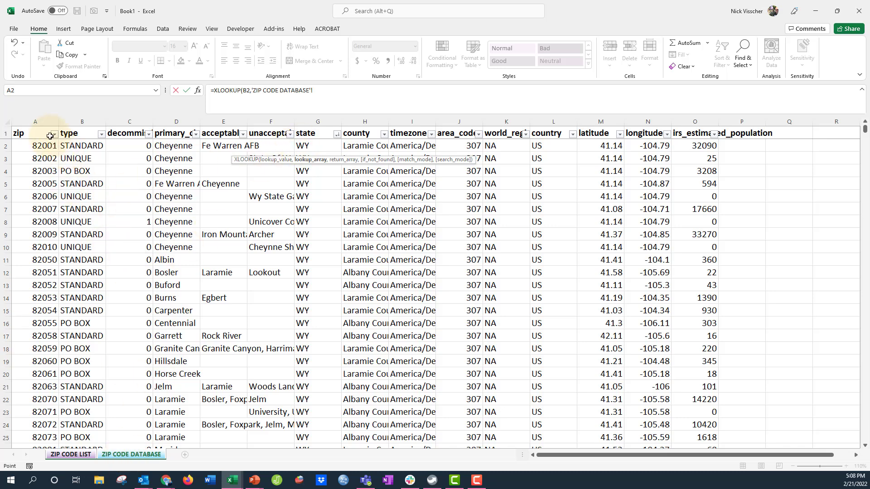
click(35, 122)
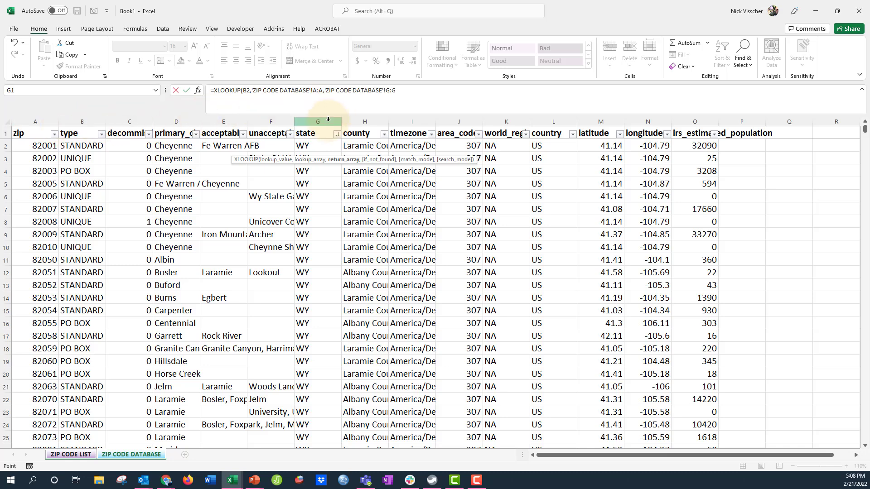
text(,"NOT FOUND"))
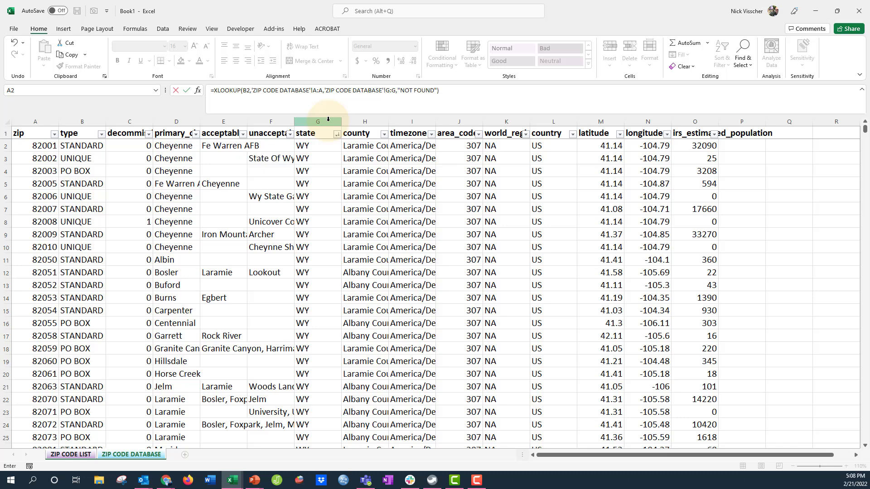
click(69, 455)
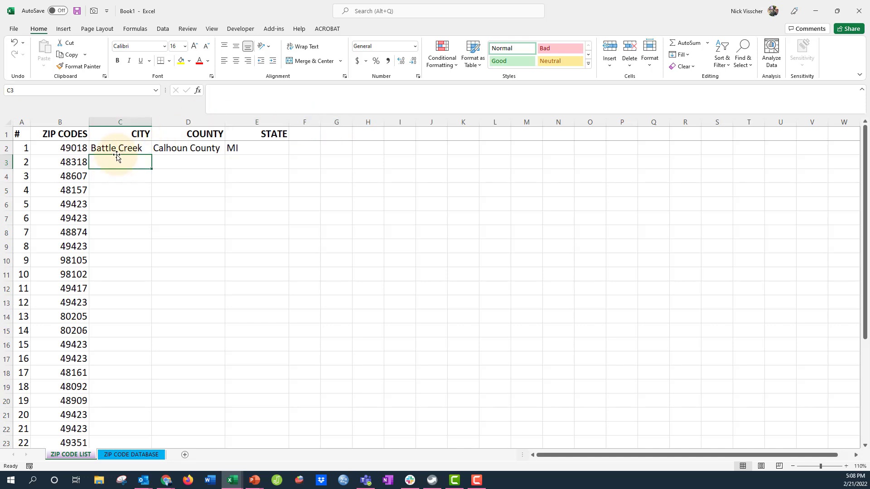
Copy the C2:E2 lookup formulas into row 3, giving Utica, Macomb County and MI for 48318
click(188, 147)
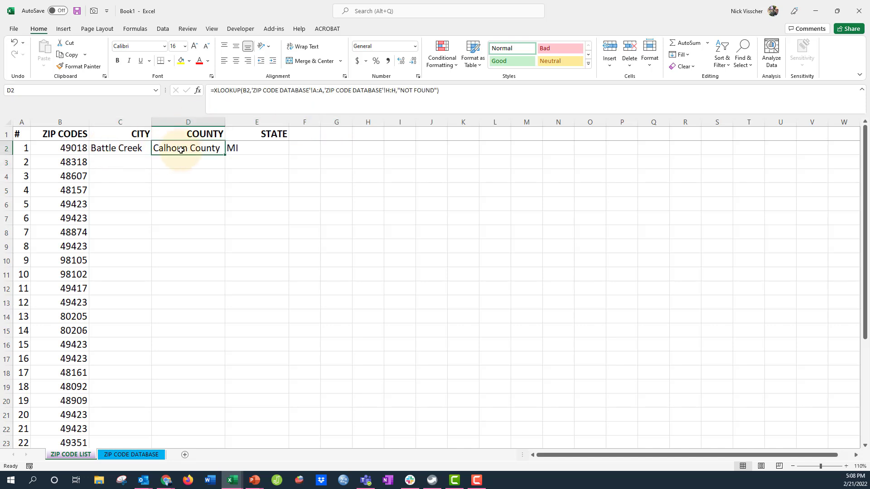
click(257, 148)
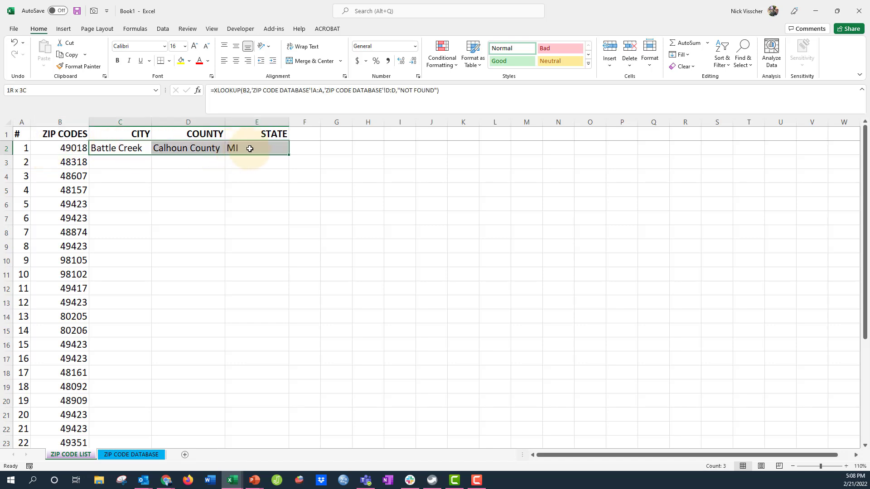
click(119, 148)
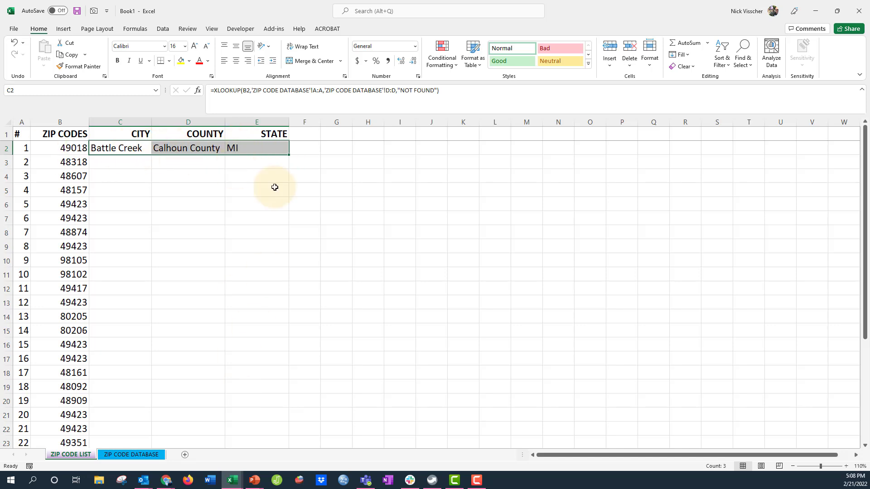
mouse_move(255, 302)
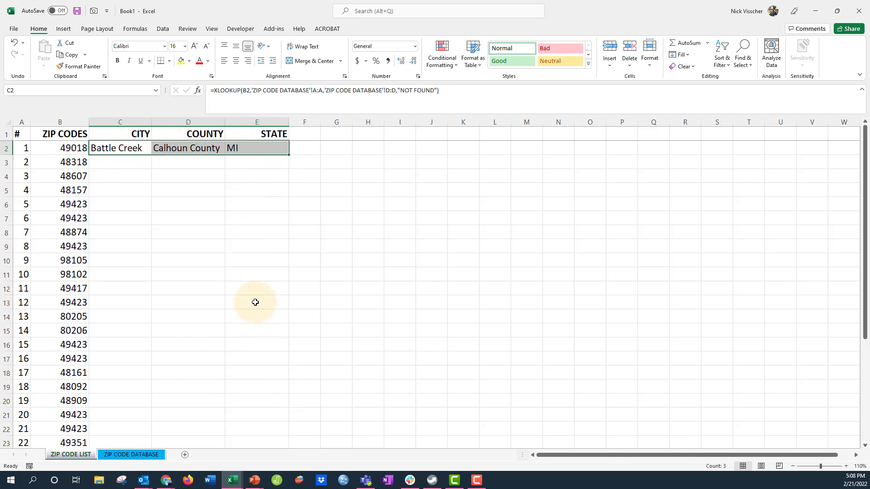
click(60, 161)
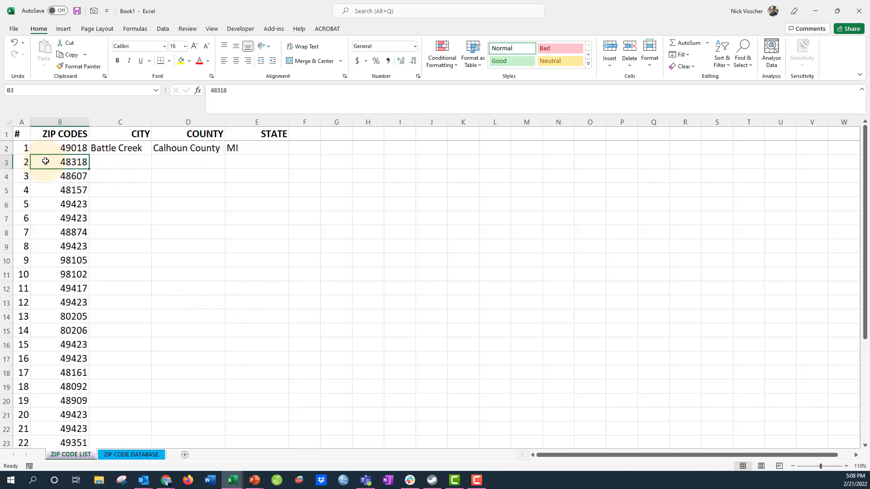
click(60, 190)
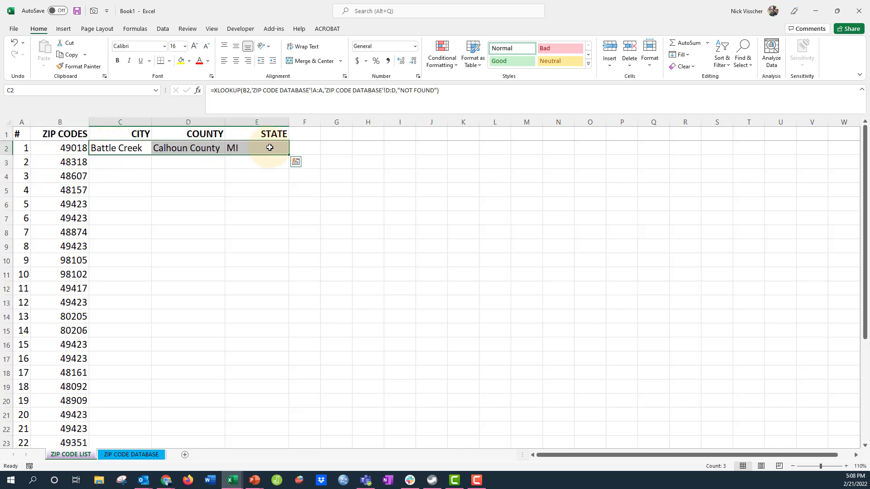
right_click(270, 147)
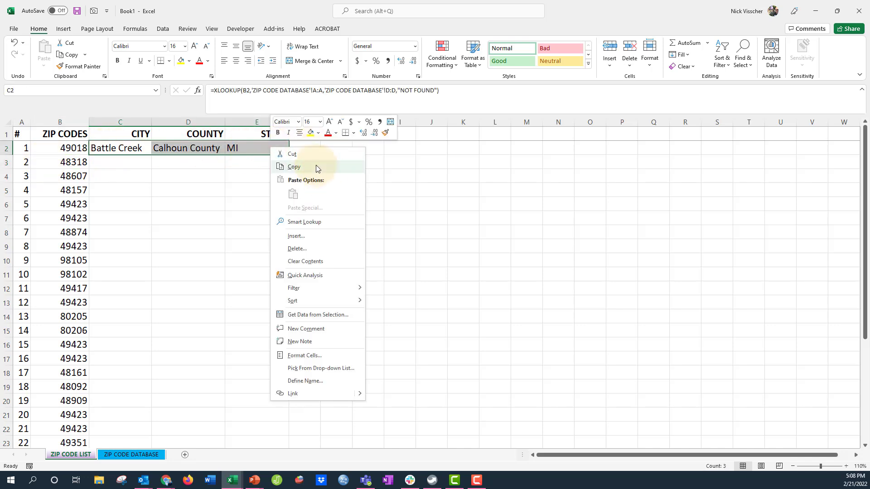
click(294, 167)
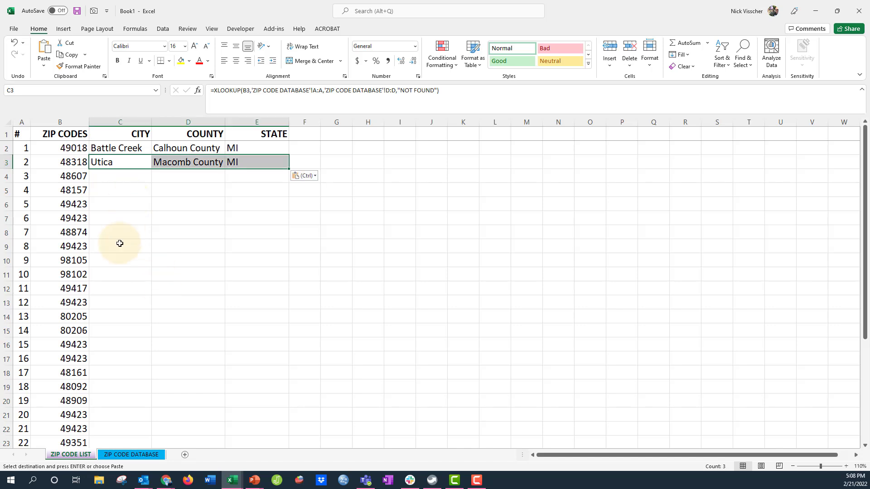
mouse_move(138, 171)
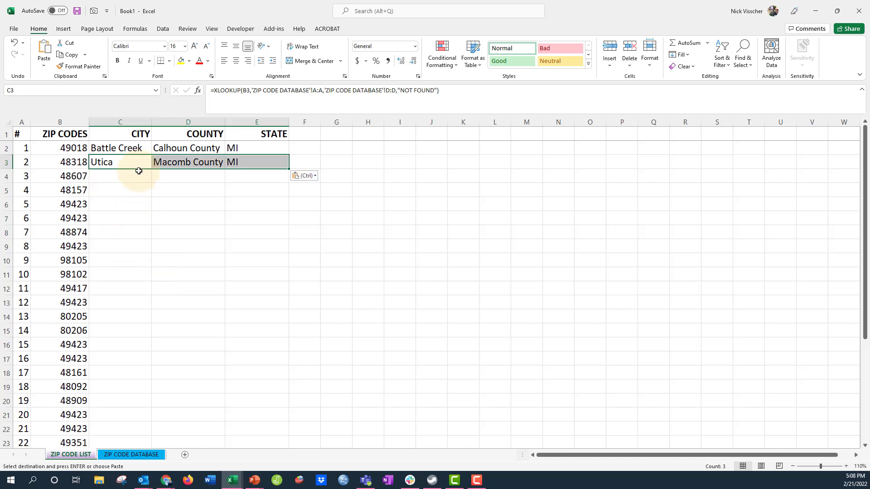
click(119, 147)
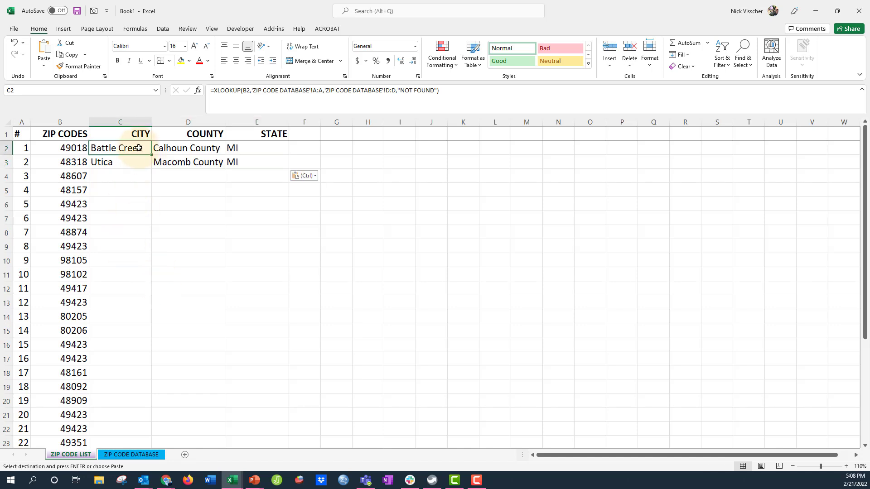
mouse_move(247, 97)
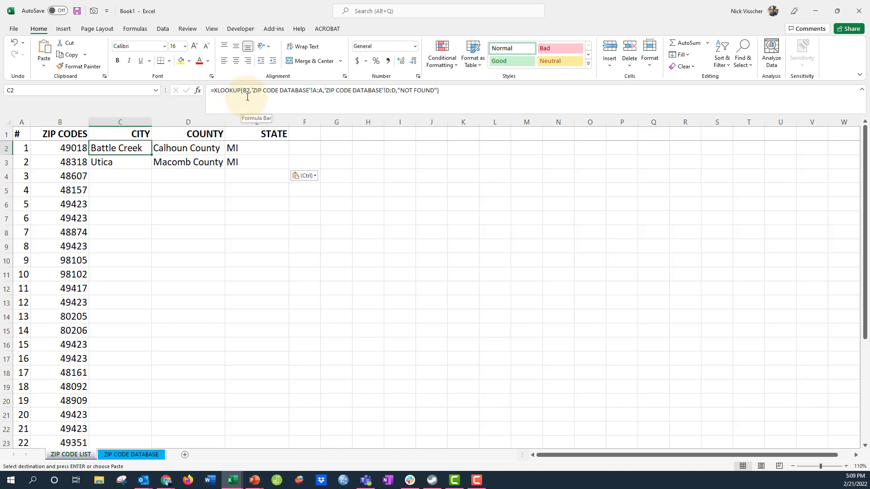
mouse_move(139, 161)
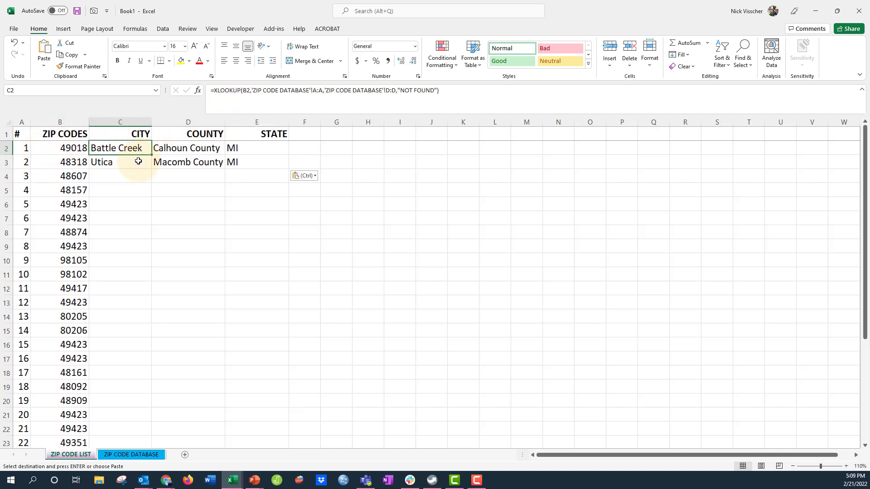
click(120, 163)
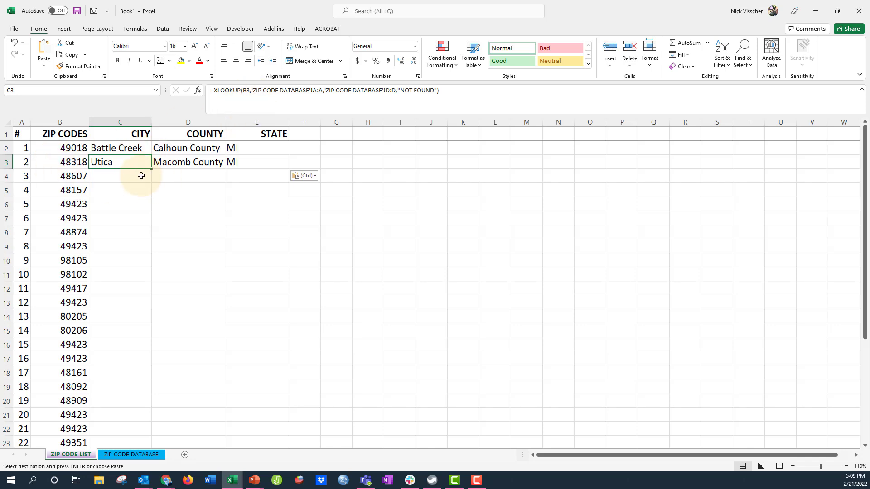
Paste the XLOOKUP formulas from C3:E down to the last zip row, e.g. Seattle, King County, WA
click(240, 169)
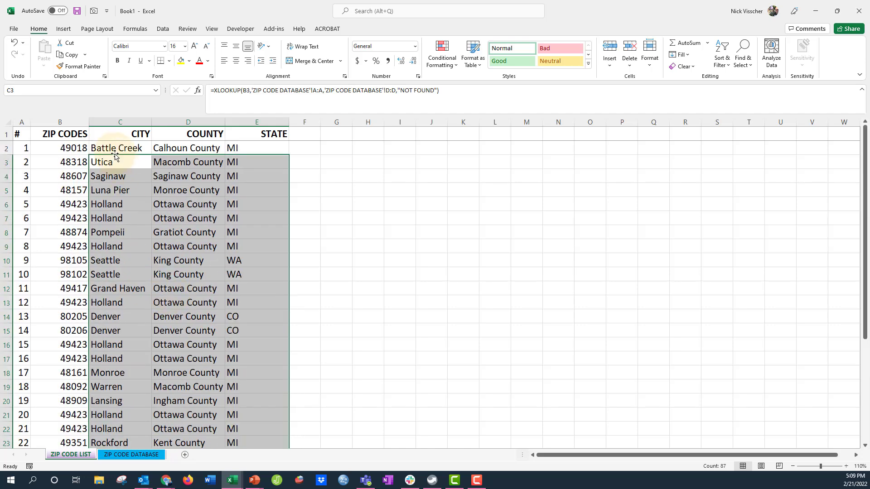
click(120, 147)
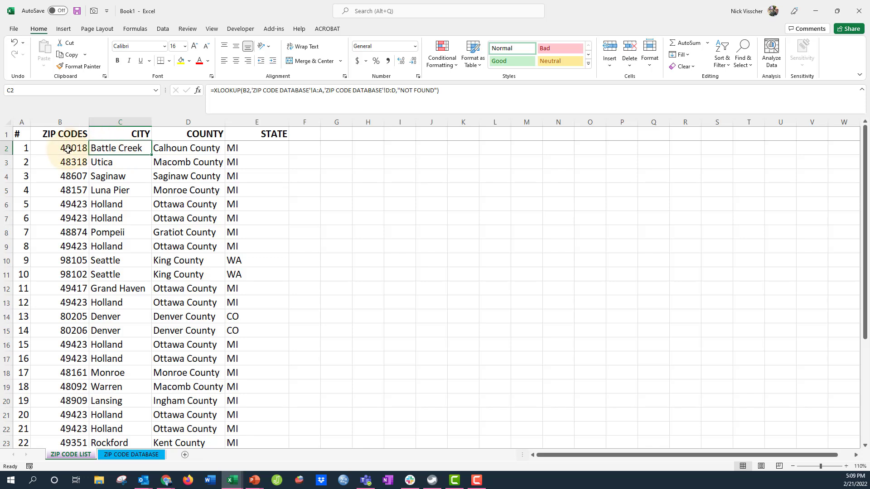
click(60, 148)
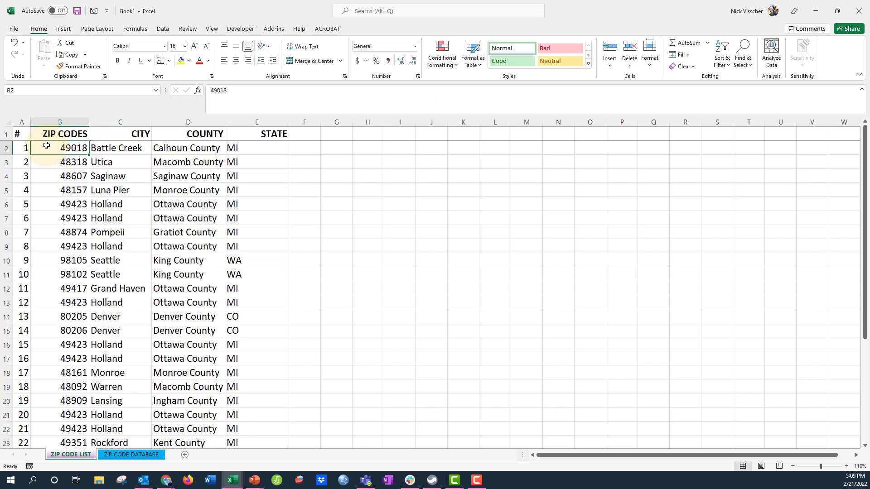